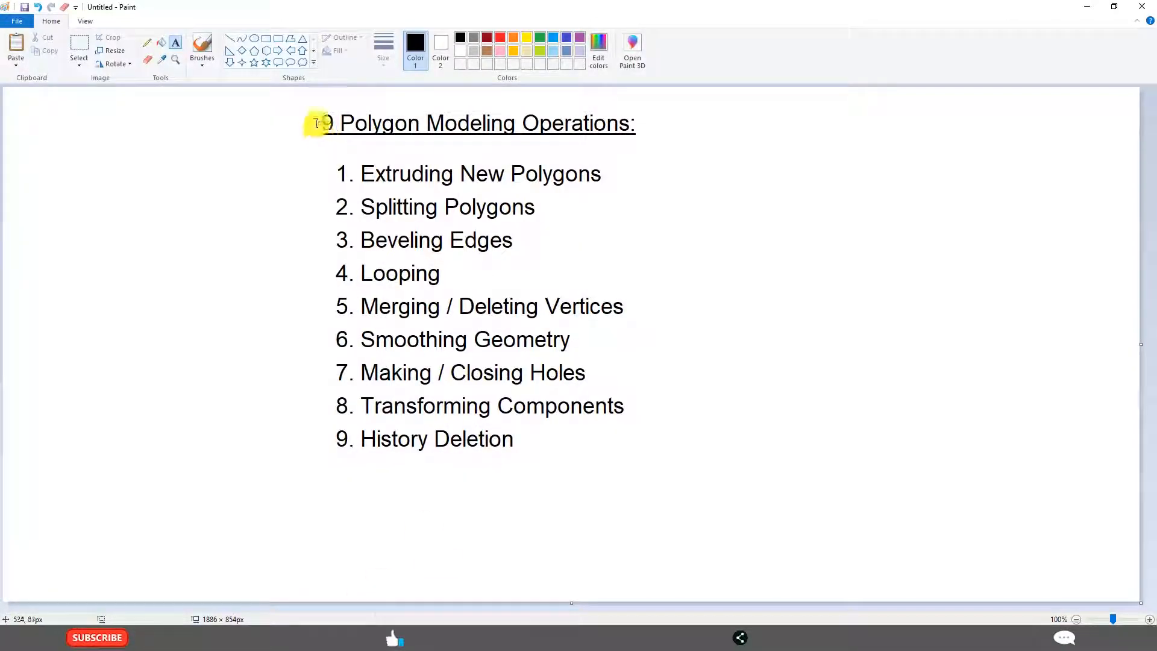
{"action": "mouse_move", "coordinate": [381, 307]}
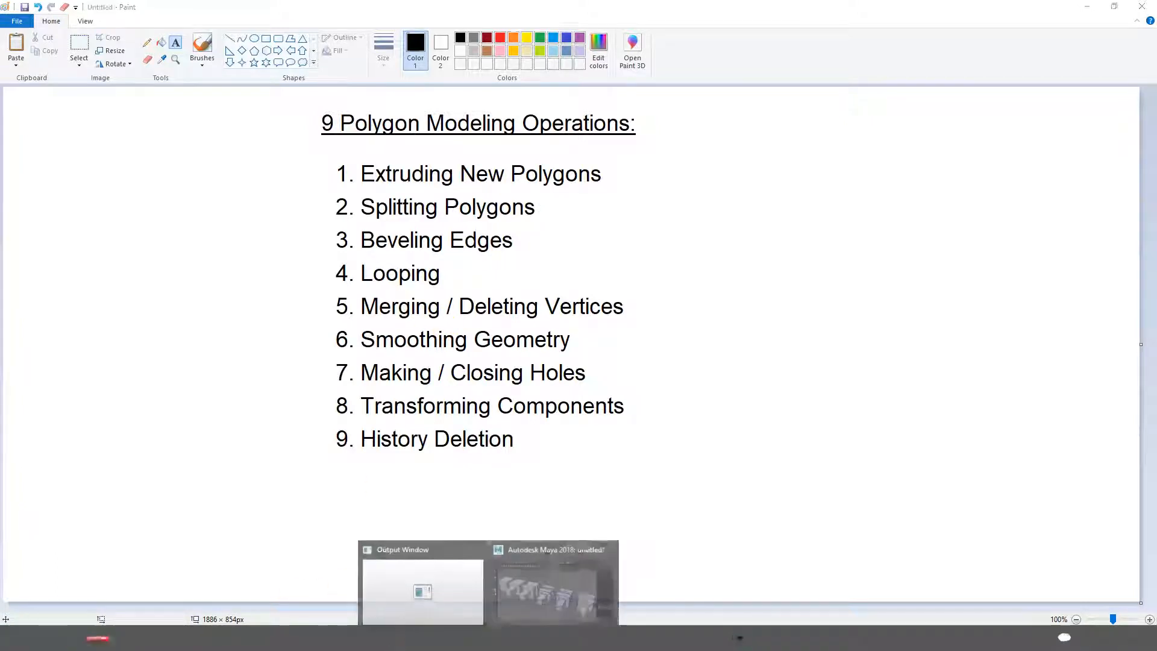
Position the duplicated cube in front of the example row and switch to face picking
{"action": "left_click", "coordinate": [552, 591]}
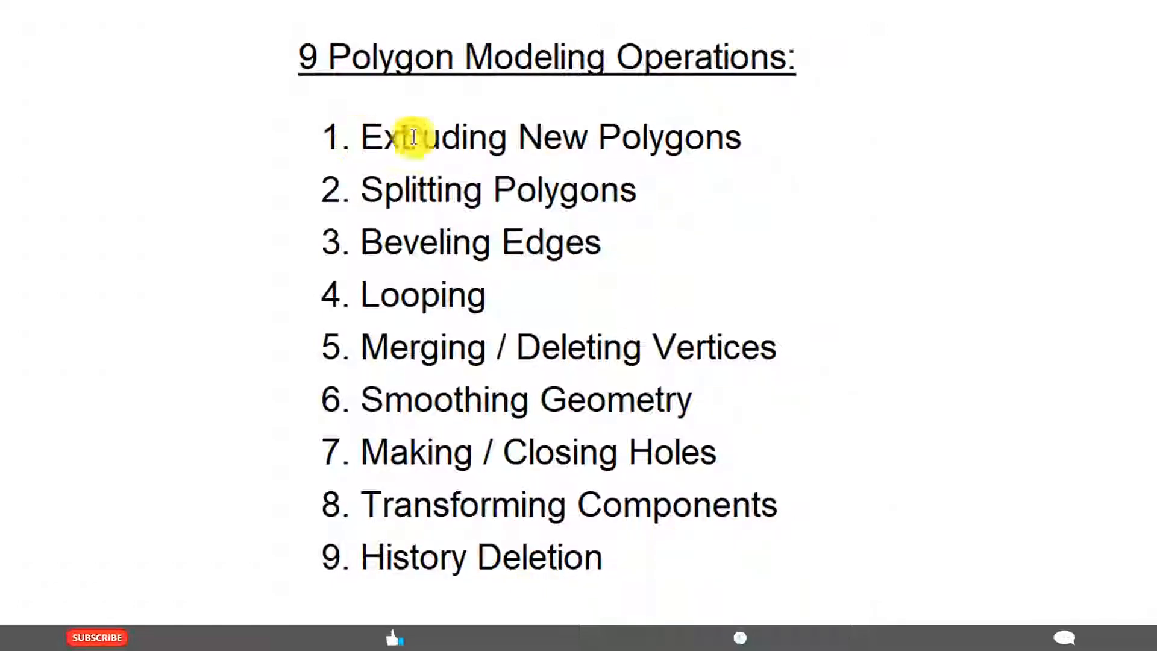
{"action": "mouse_move", "coordinate": [354, 191]}
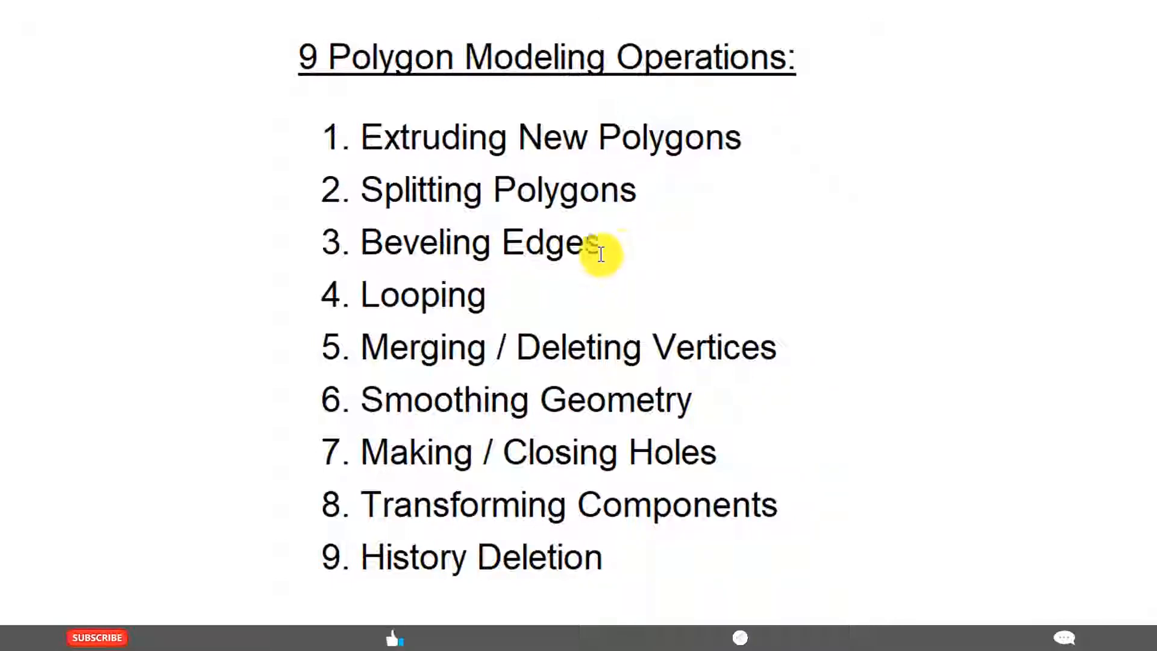
{"action": "mouse_move", "coordinate": [548, 298]}
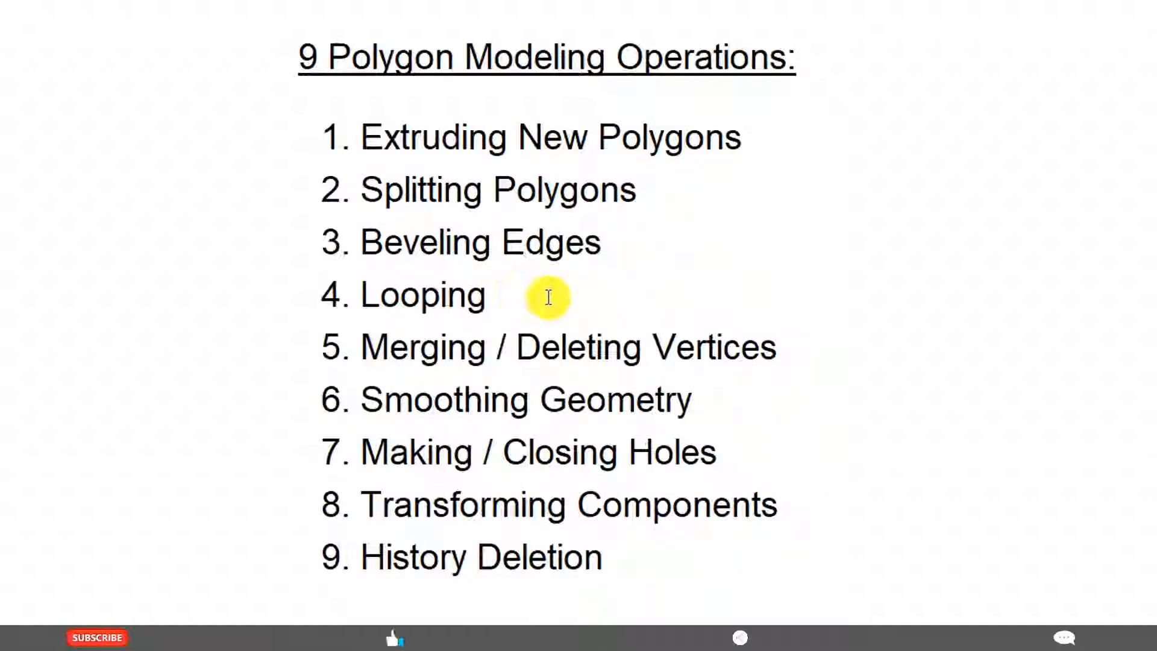
{"action": "mouse_move", "coordinate": [584, 301]}
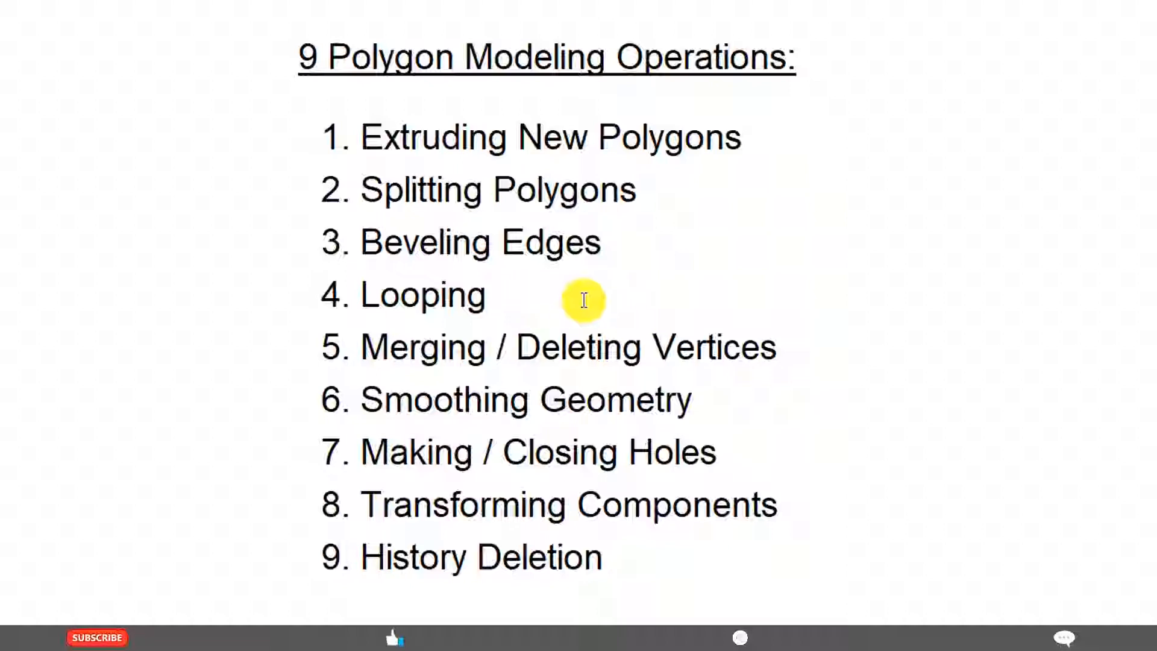
{"action": "mouse_move", "coordinate": [733, 339]}
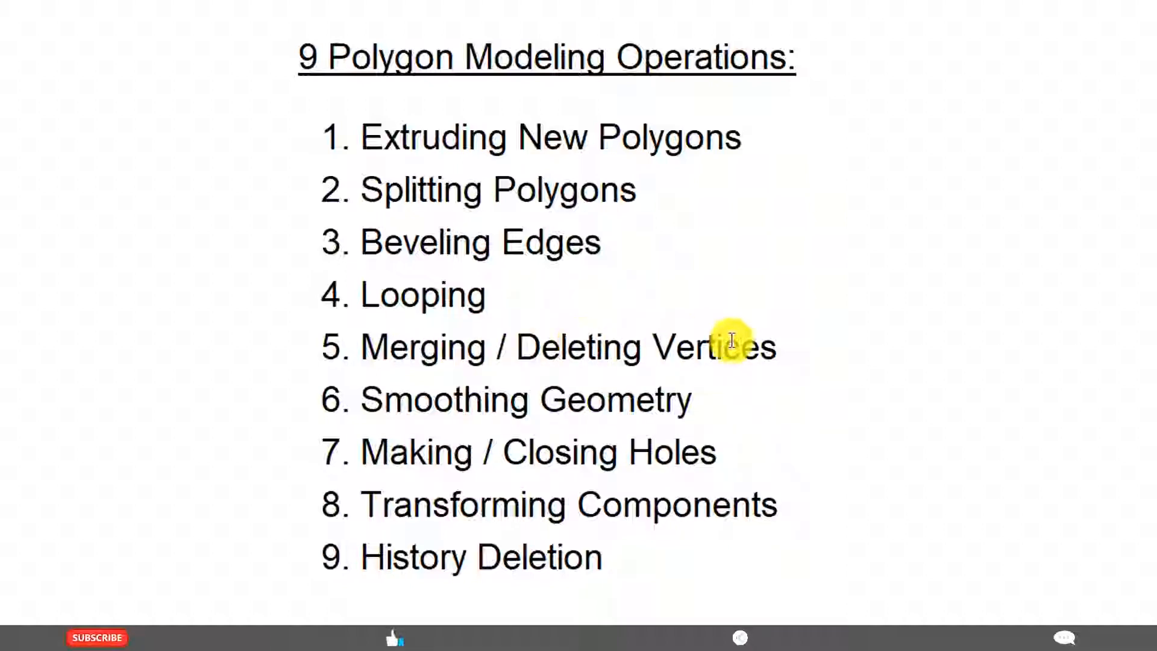
{"action": "mouse_move", "coordinate": [675, 398]}
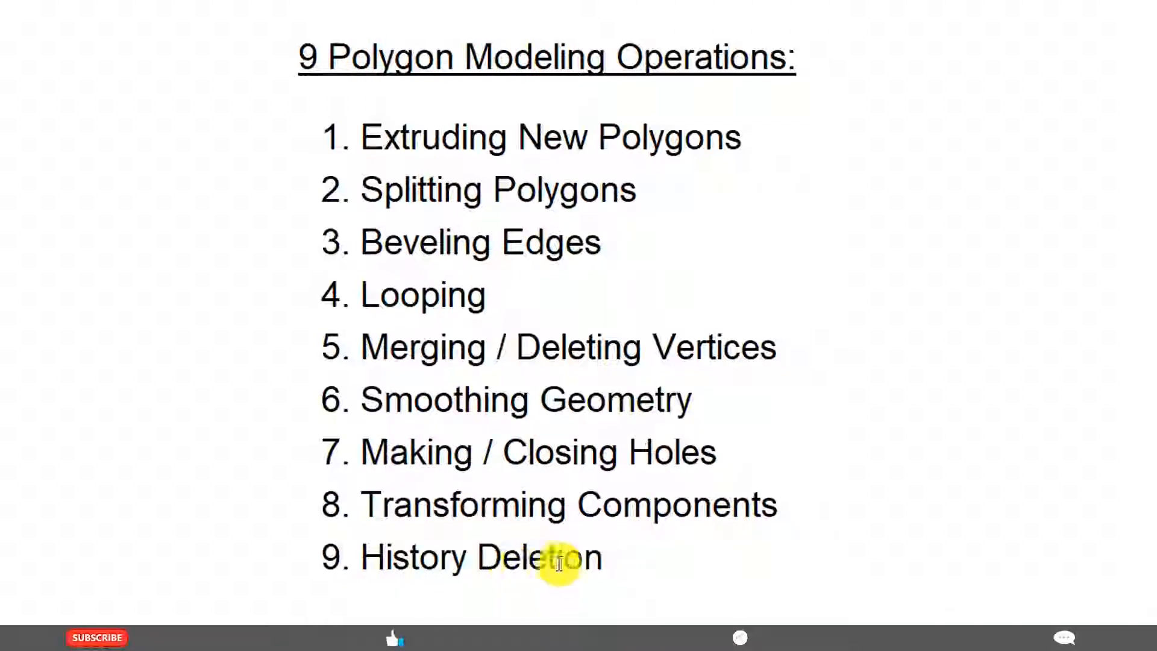
{"action": "mouse_move", "coordinate": [429, 221]}
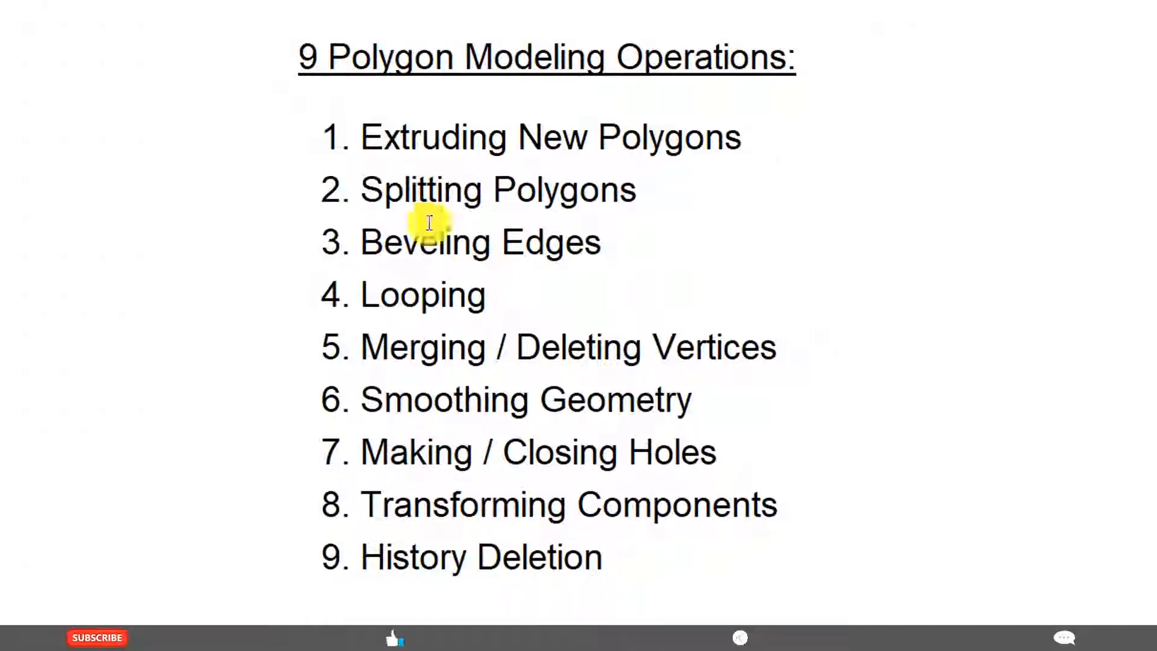
{"action": "mouse_move", "coordinate": [615, 438]}
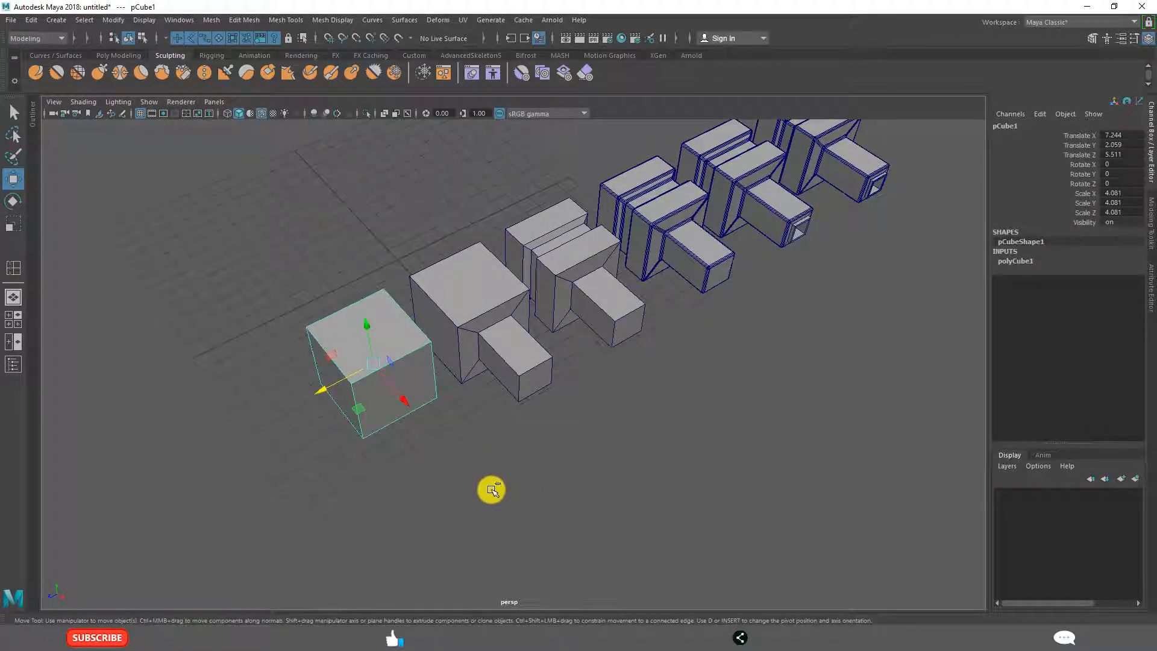
{"action": "left_click_drag", "start_coordinate": [403, 358], "coordinate": [517, 524]}
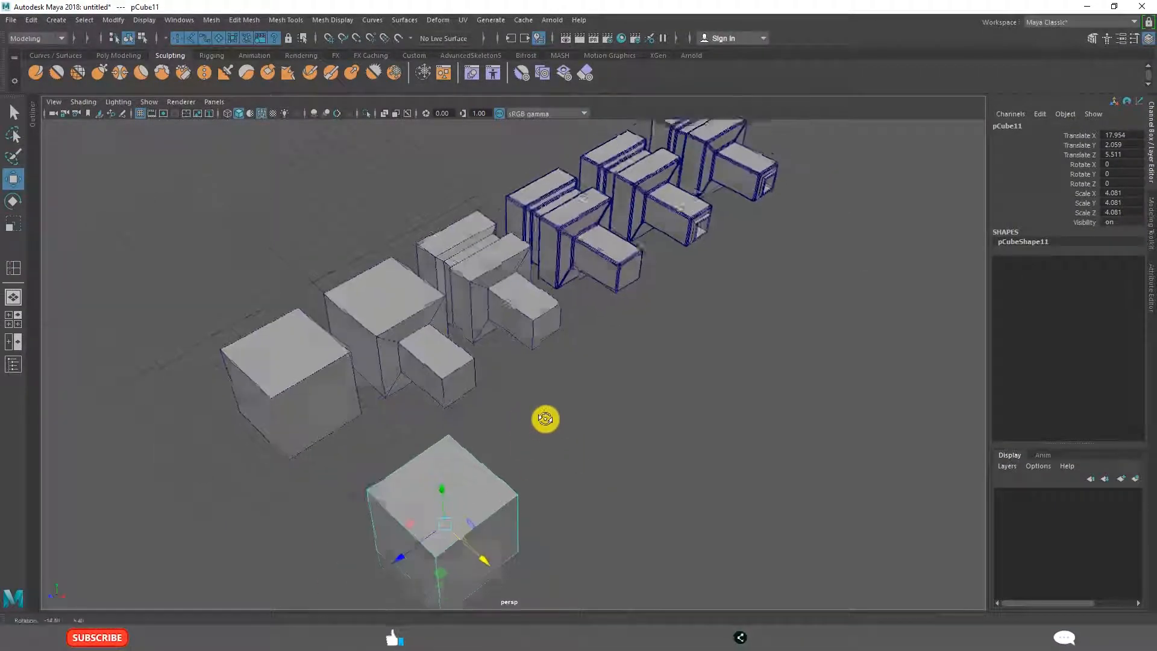
{"action": "left_click_drag", "start_coordinate": [545, 418], "coordinate": [524, 413]}
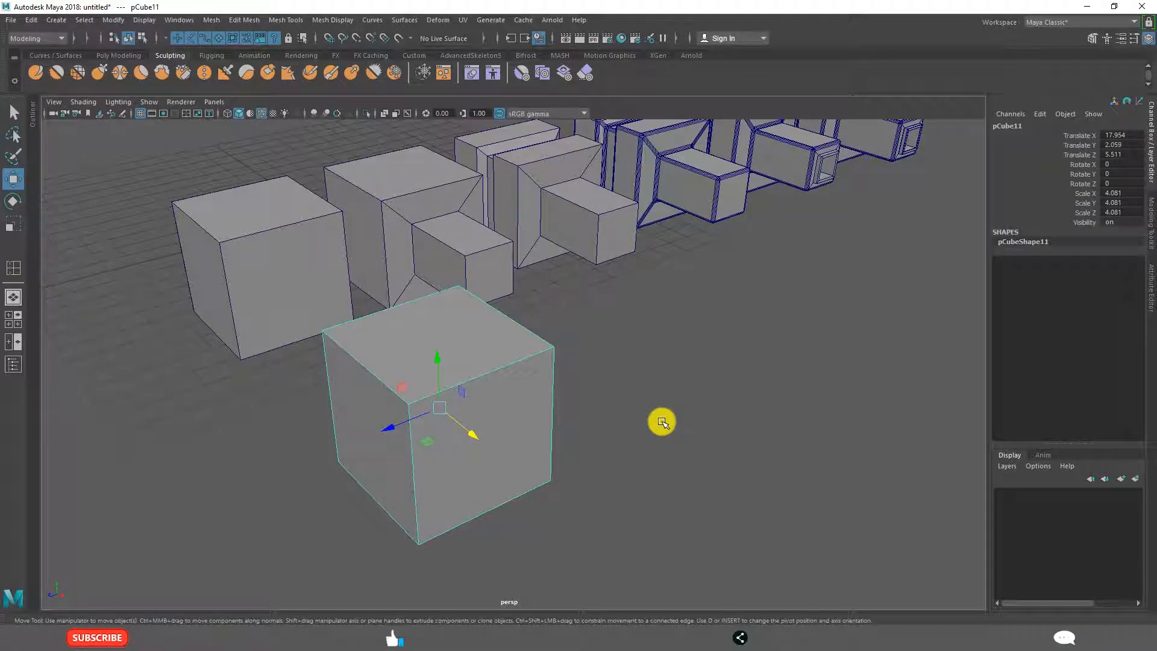
{"action": "left_click_drag", "start_coordinate": [661, 422], "coordinate": [547, 450]}
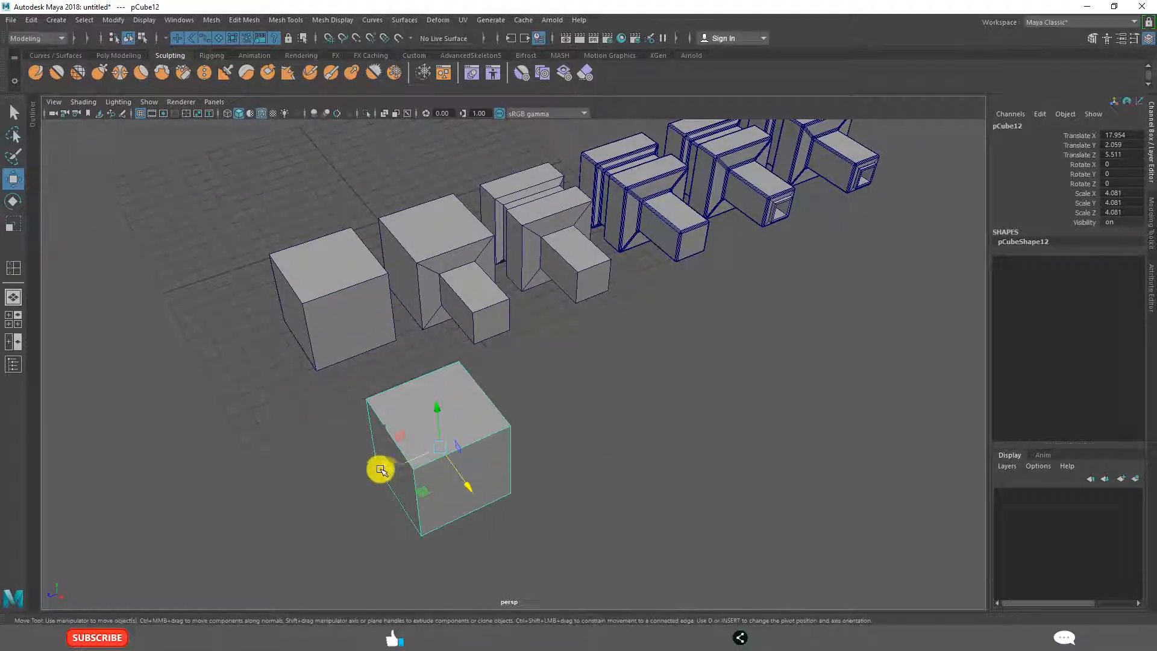
{"action": "left_click_drag", "start_coordinate": [382, 470], "coordinate": [528, 486]}
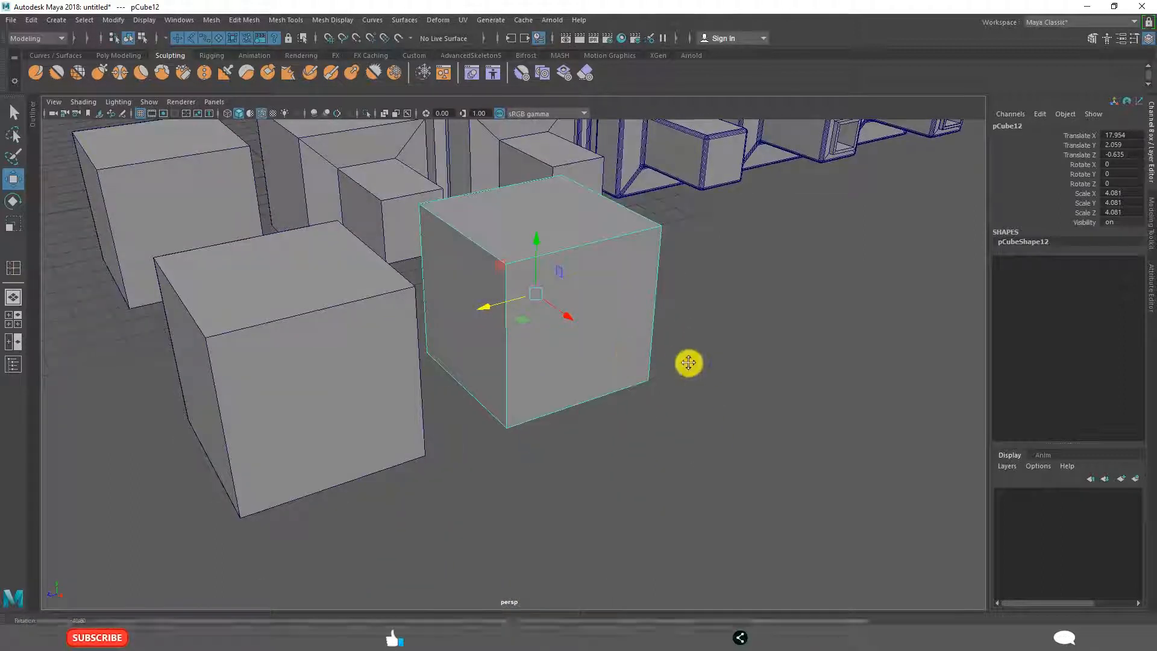
{"action": "right_click", "coordinate": [528, 316]}
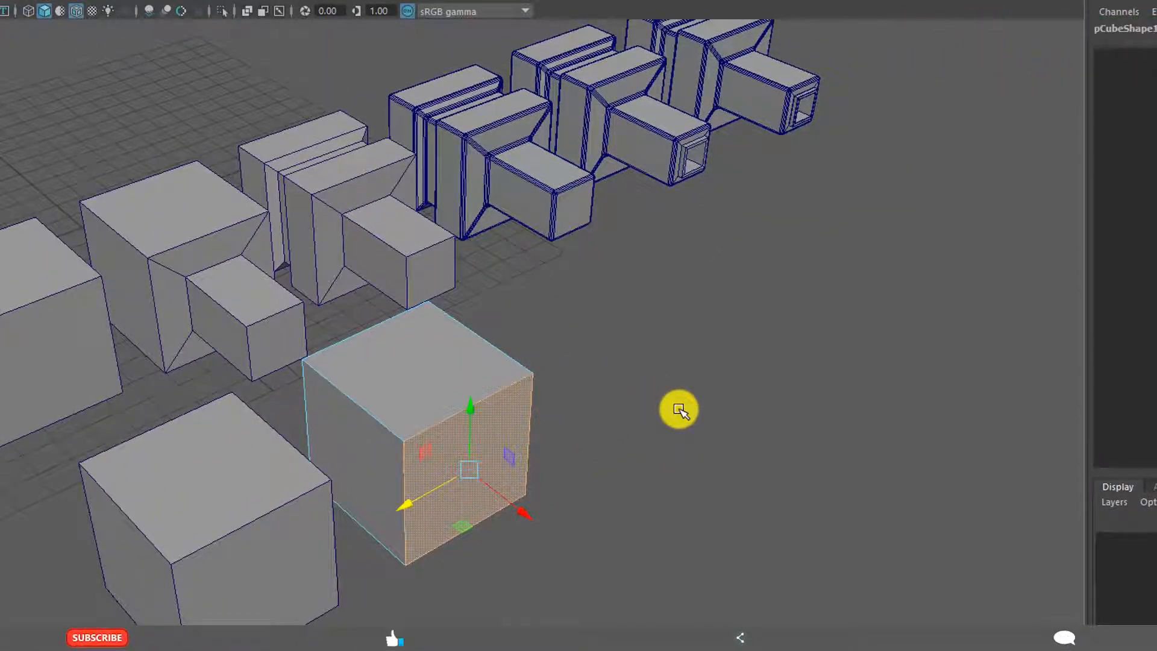
{"action": "mouse_move", "coordinate": [587, 444]}
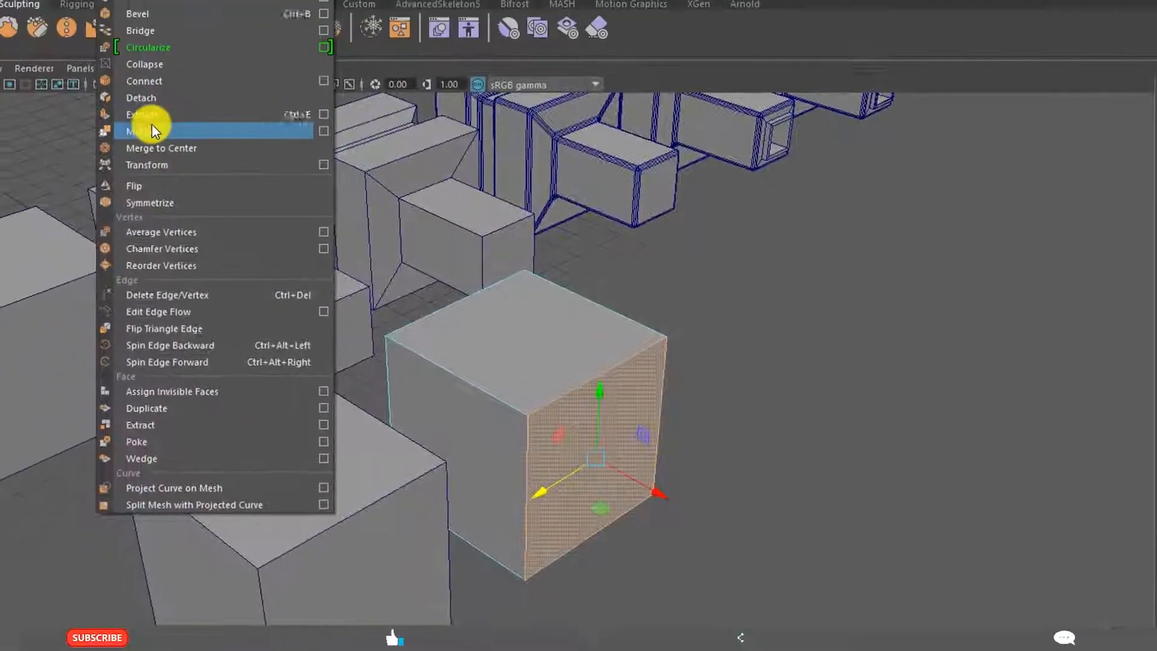
Extrude the chosen side face of the new cube
{"action": "left_click", "coordinate": [140, 113]}
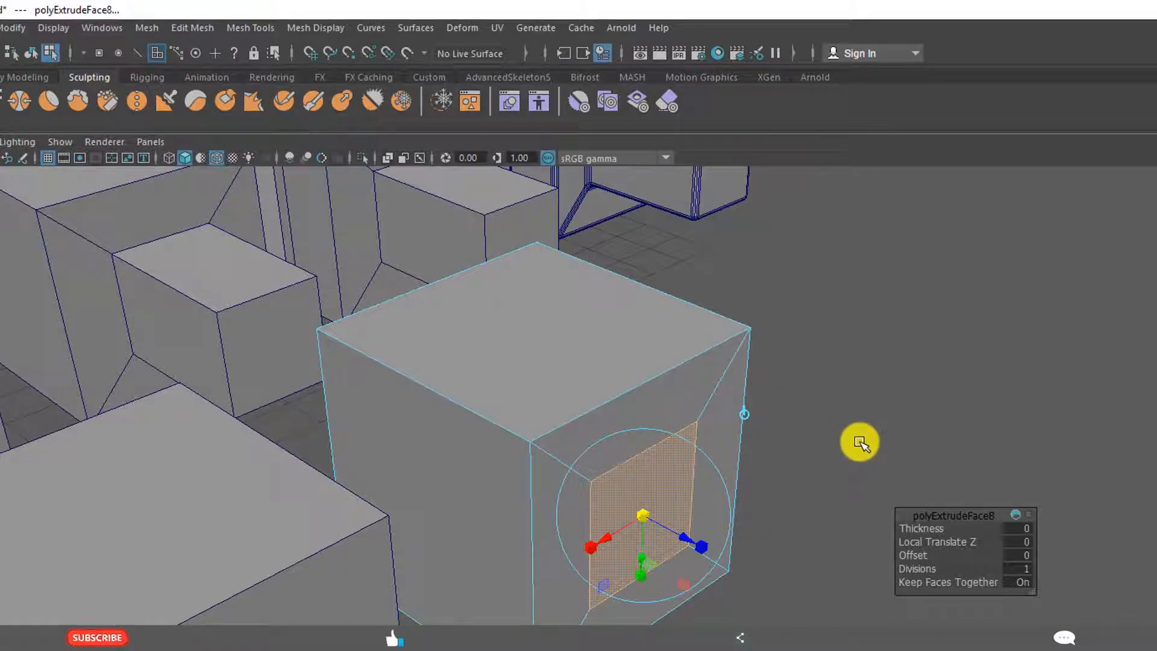
{"action": "mouse_move", "coordinate": [181, 29]}
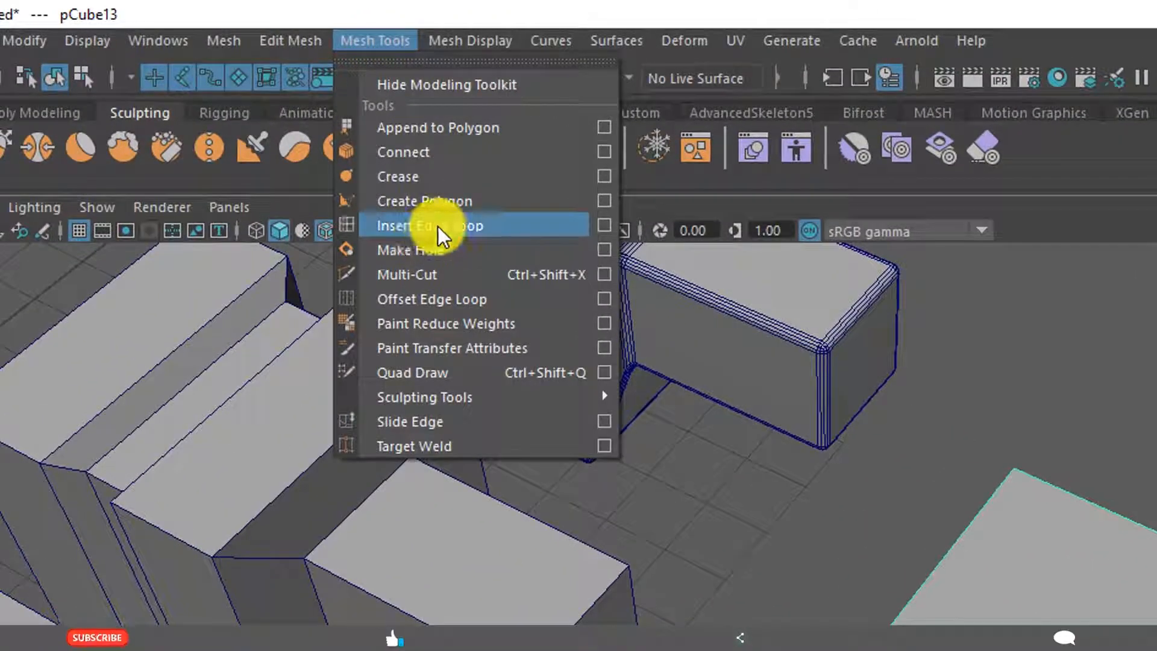
Insert two edge loops around the cube to split its body
{"action": "left_click", "coordinate": [434, 225]}
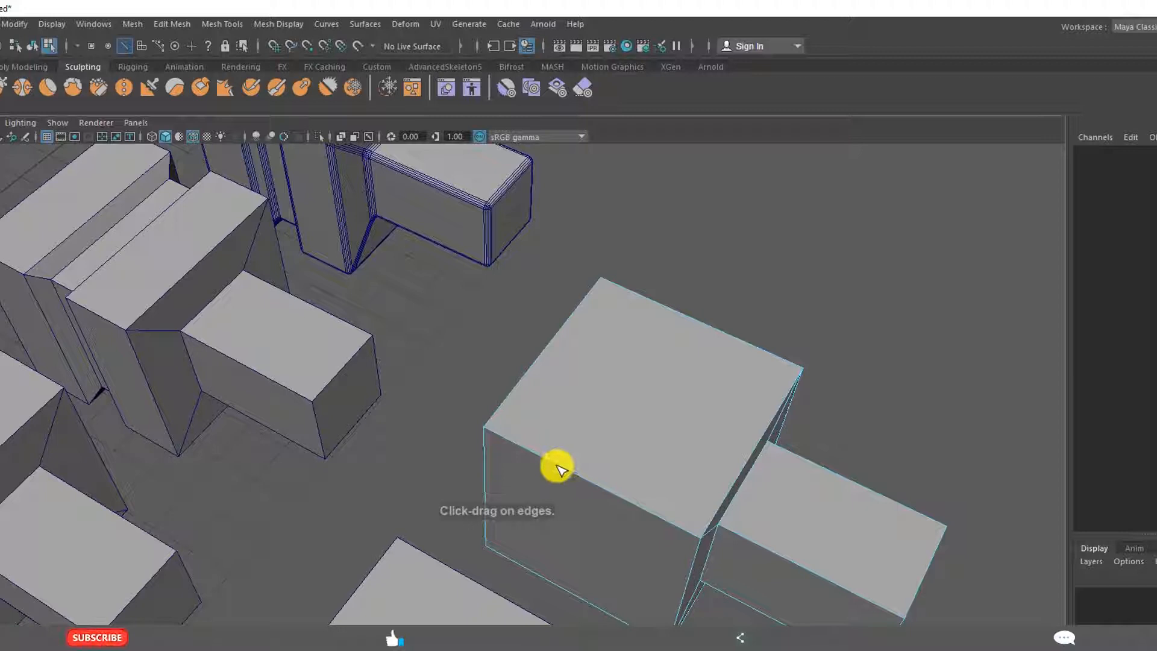
{"action": "left_click_drag", "start_coordinate": [558, 471], "coordinate": [627, 505]}
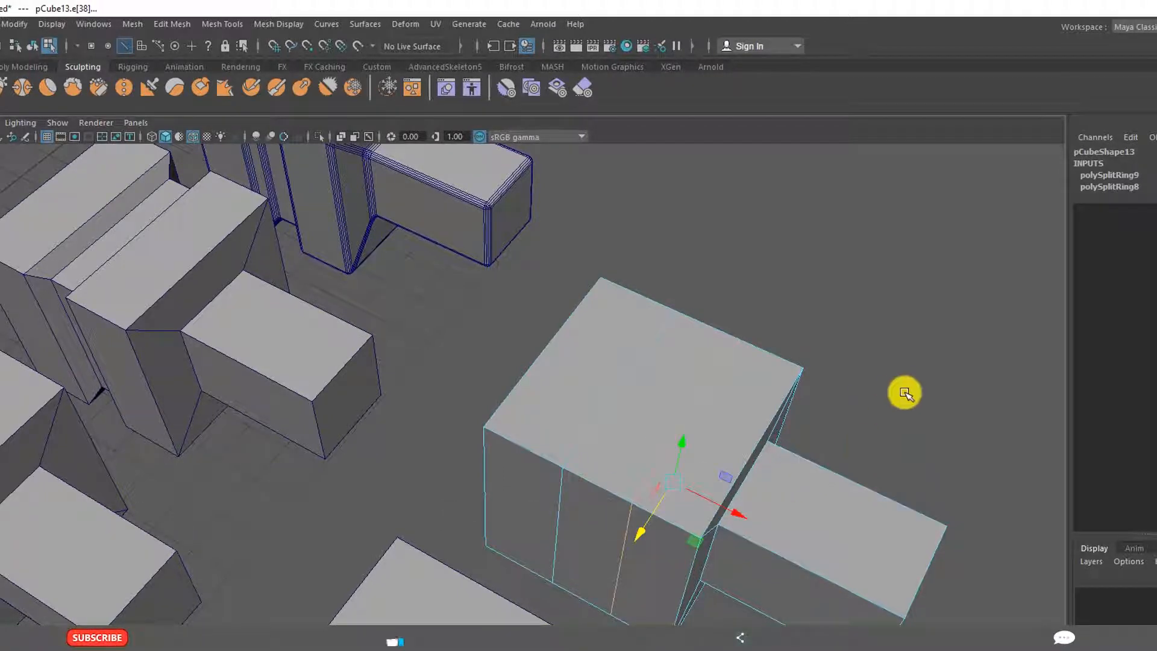
{"action": "left_click_drag", "start_coordinate": [904, 391], "coordinate": [501, 434]}
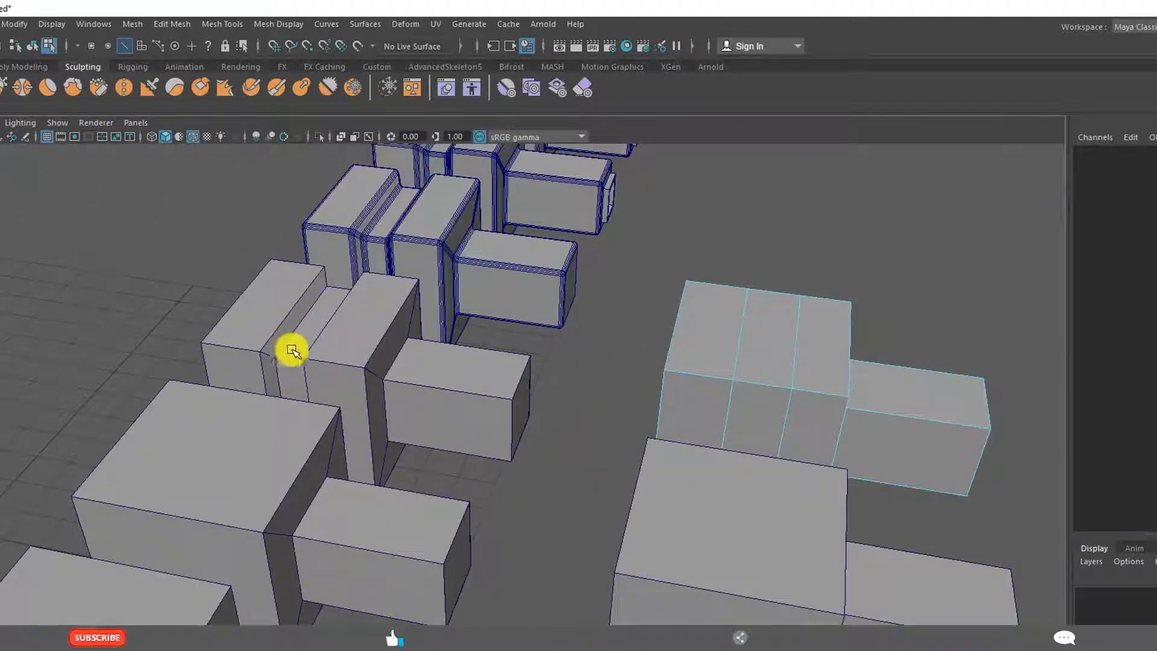
{"action": "left_click_drag", "start_coordinate": [294, 352], "coordinate": [477, 534]}
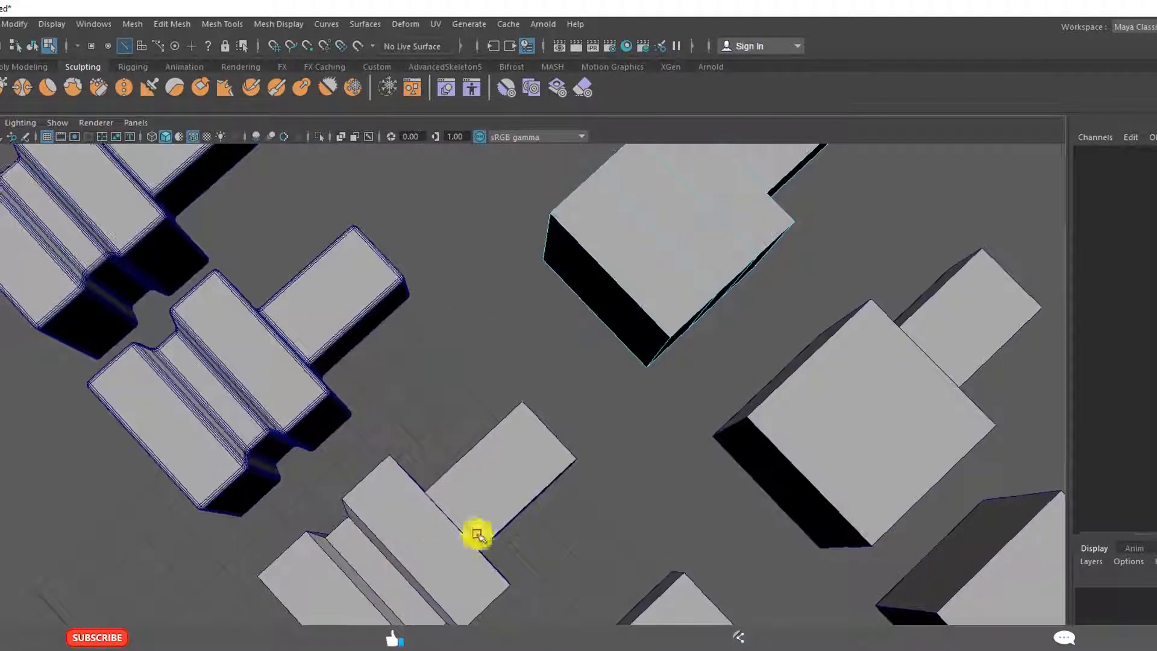
{"action": "left_click_drag", "start_coordinate": [477, 534], "coordinate": [563, 454]}
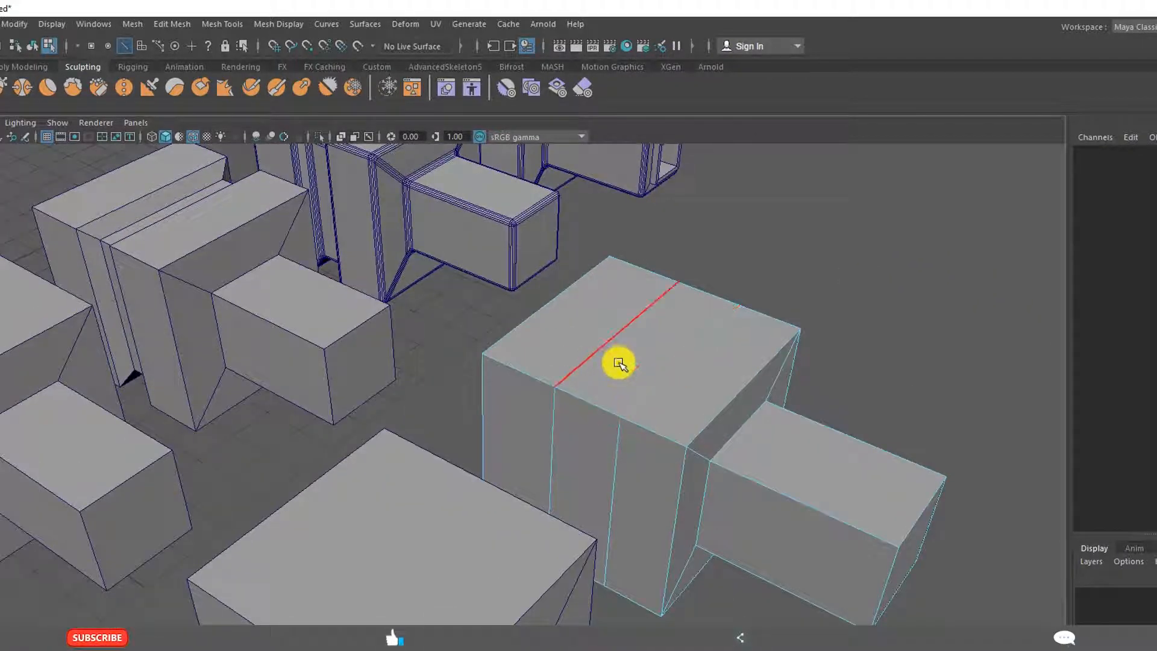
Extrude the face strip between the loops outward and review the body from all sides
{"action": "left_click", "coordinate": [616, 366]}
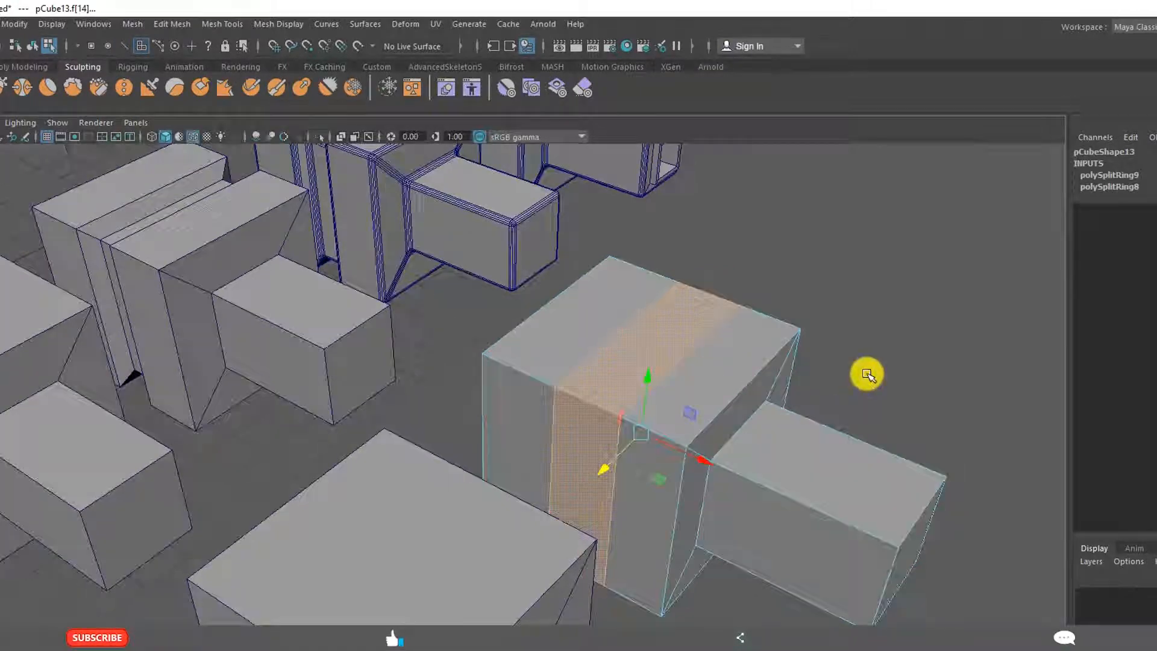
{"action": "left_click_drag", "start_coordinate": [868, 374], "coordinate": [446, 614]}
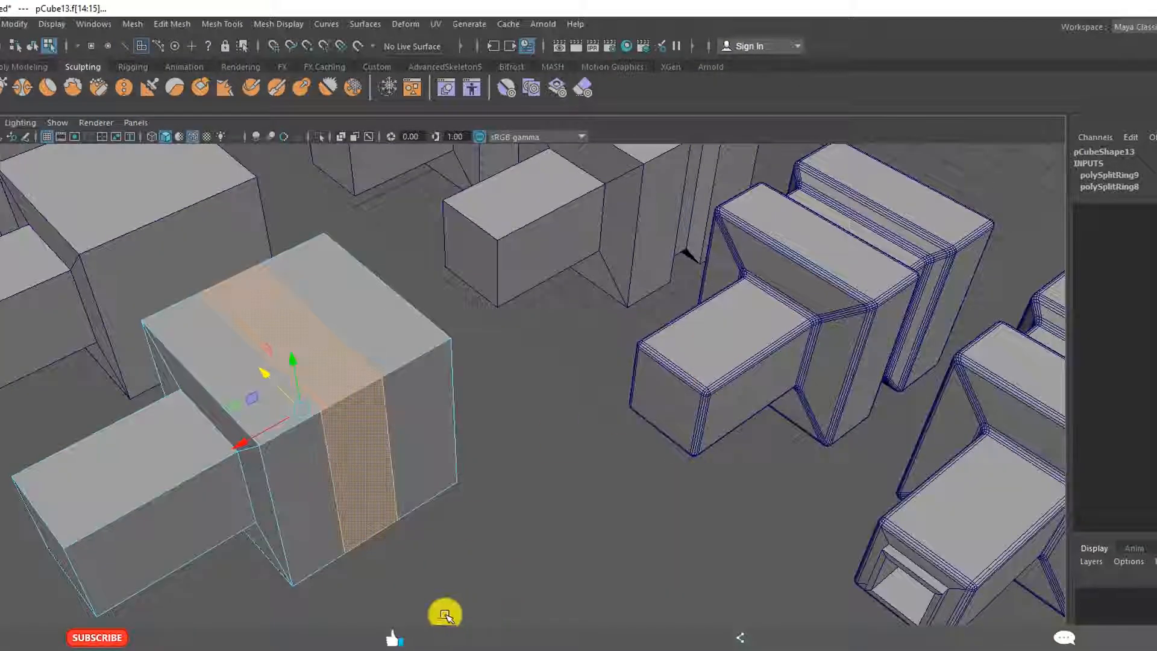
{"action": "left_click_drag", "start_coordinate": [442, 612], "coordinate": [560, 383]}
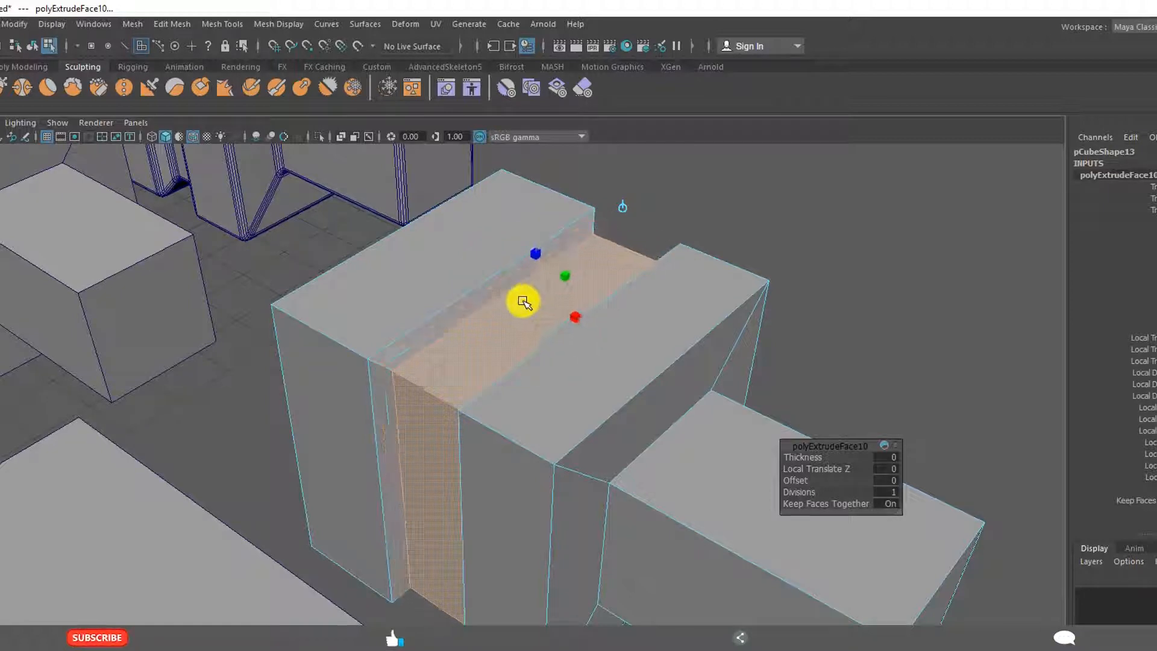
{"action": "left_click_drag", "start_coordinate": [524, 303], "coordinate": [520, 382]}
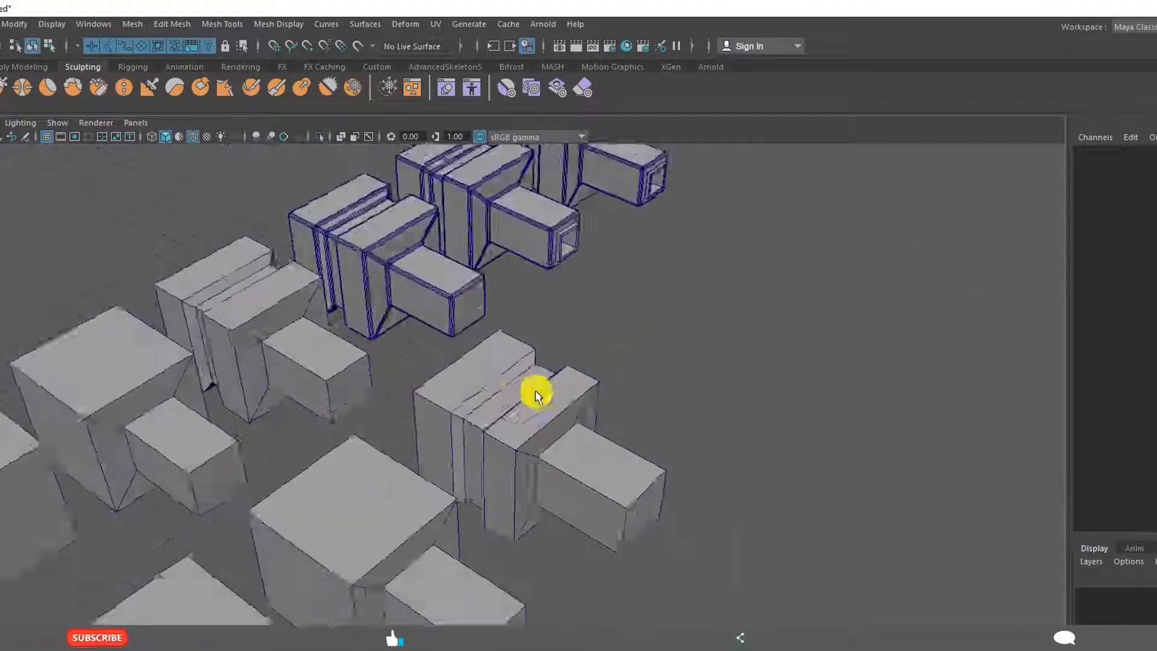
{"action": "left_click_drag", "start_coordinate": [538, 396], "coordinate": [487, 393]}
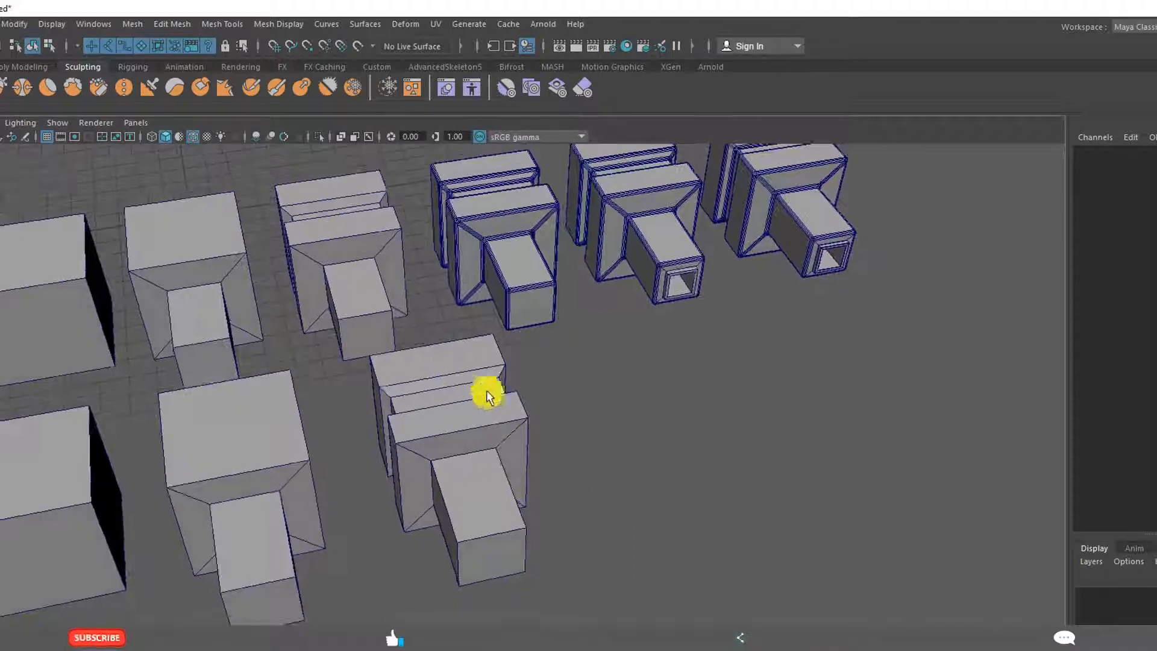
Select the camera body's edges to be rounded
{"action": "left_click", "coordinate": [484, 396]}
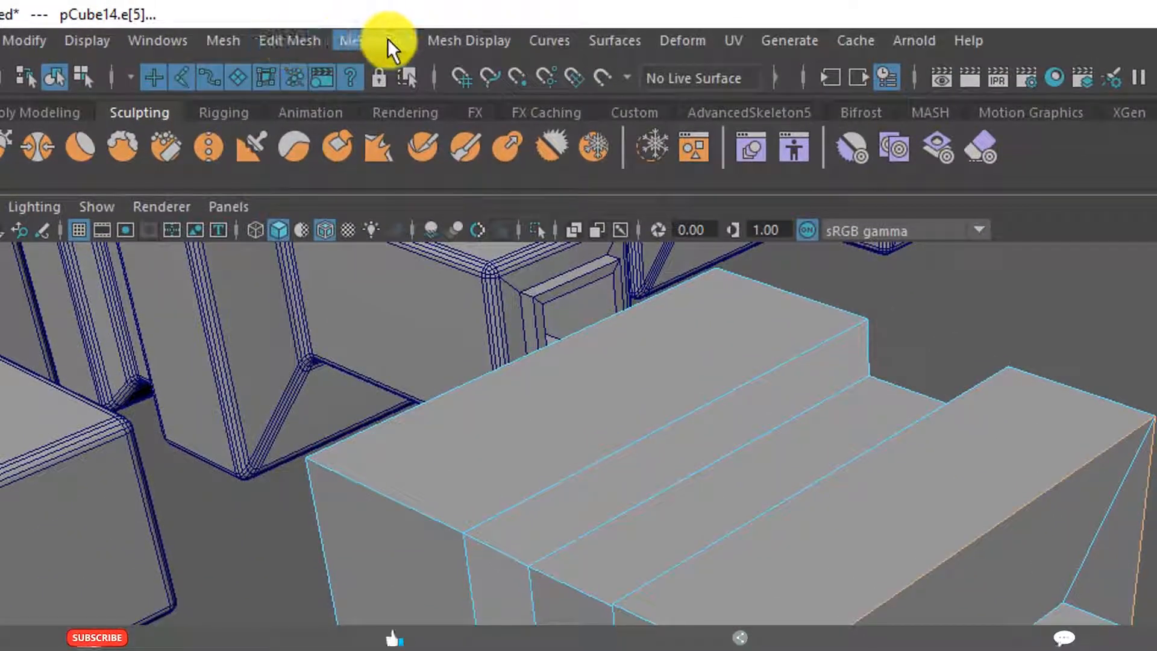
Bevel the selected body edges with fraction 0.1 (polyBevel2) and inspect the result
{"action": "left_click", "coordinate": [289, 40]}
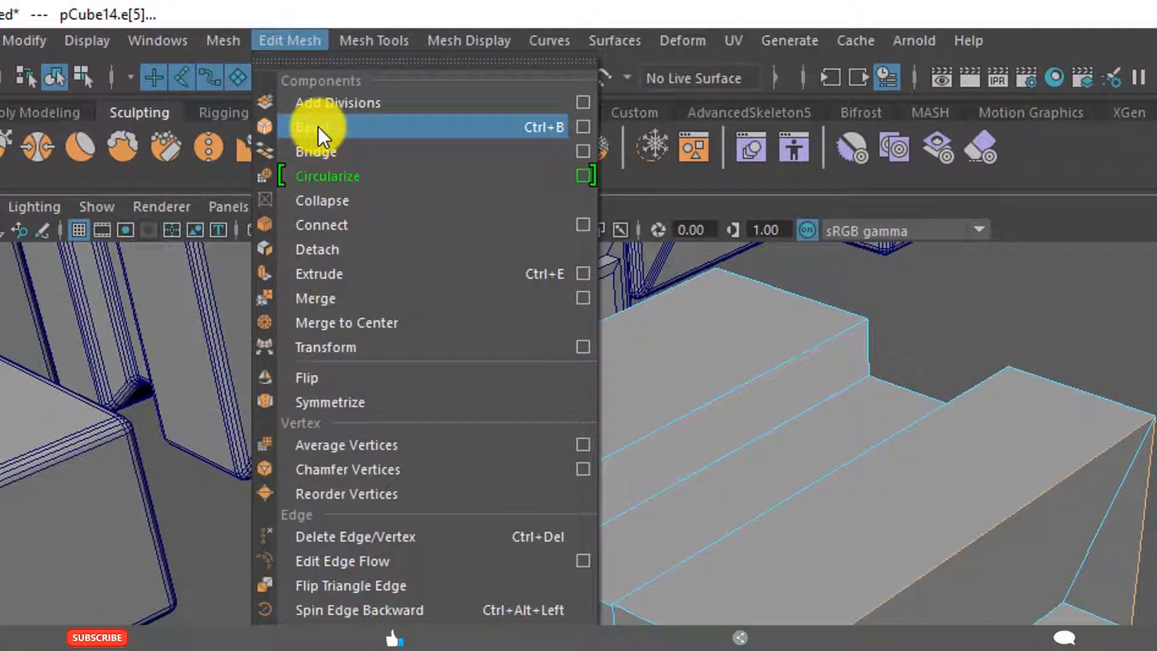
{"action": "left_click", "coordinate": [316, 126]}
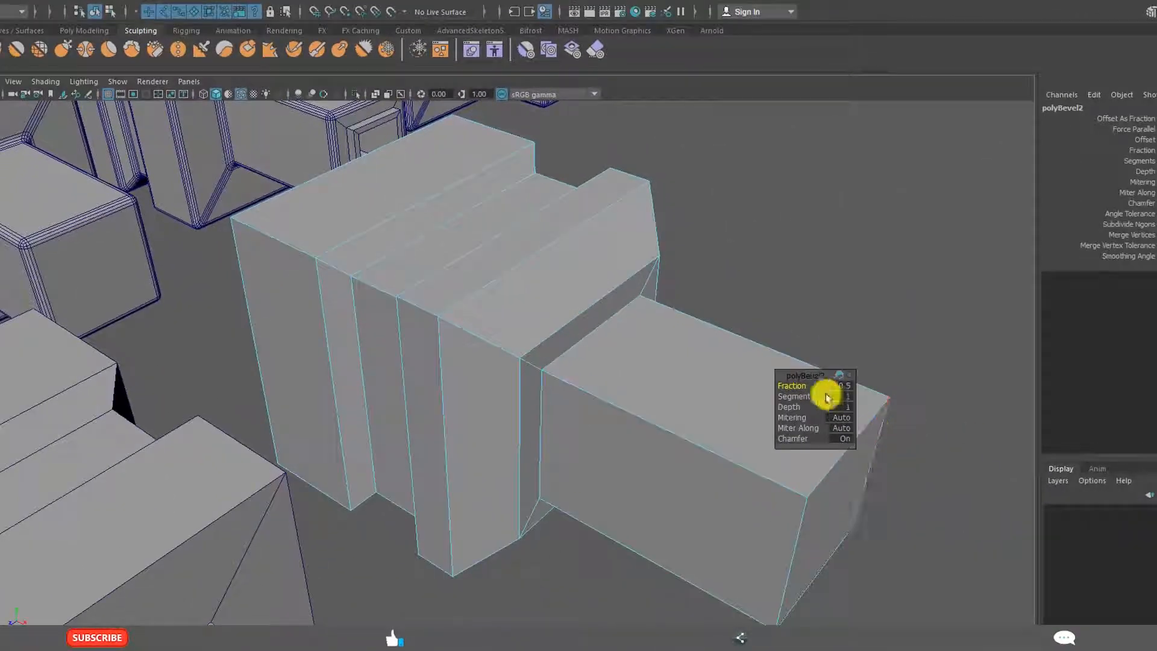
{"action": "left_click_drag", "start_coordinate": [827, 385], "coordinate": [800, 386]}
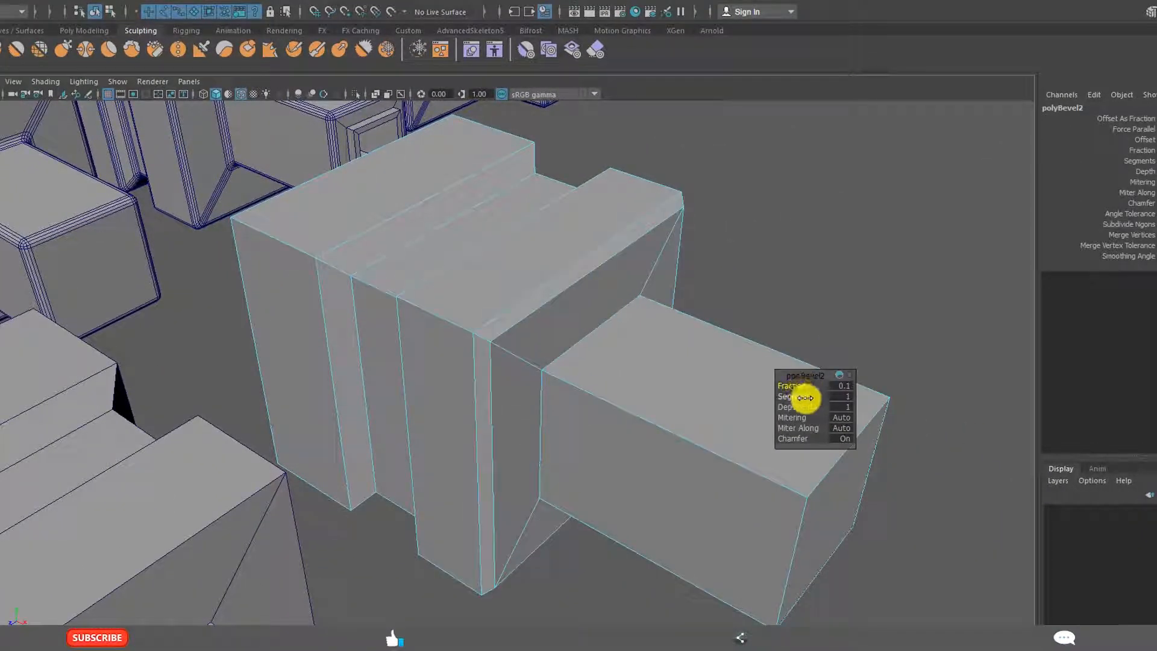
{"action": "left_click_drag", "start_coordinate": [804, 397], "coordinate": [827, 397]}
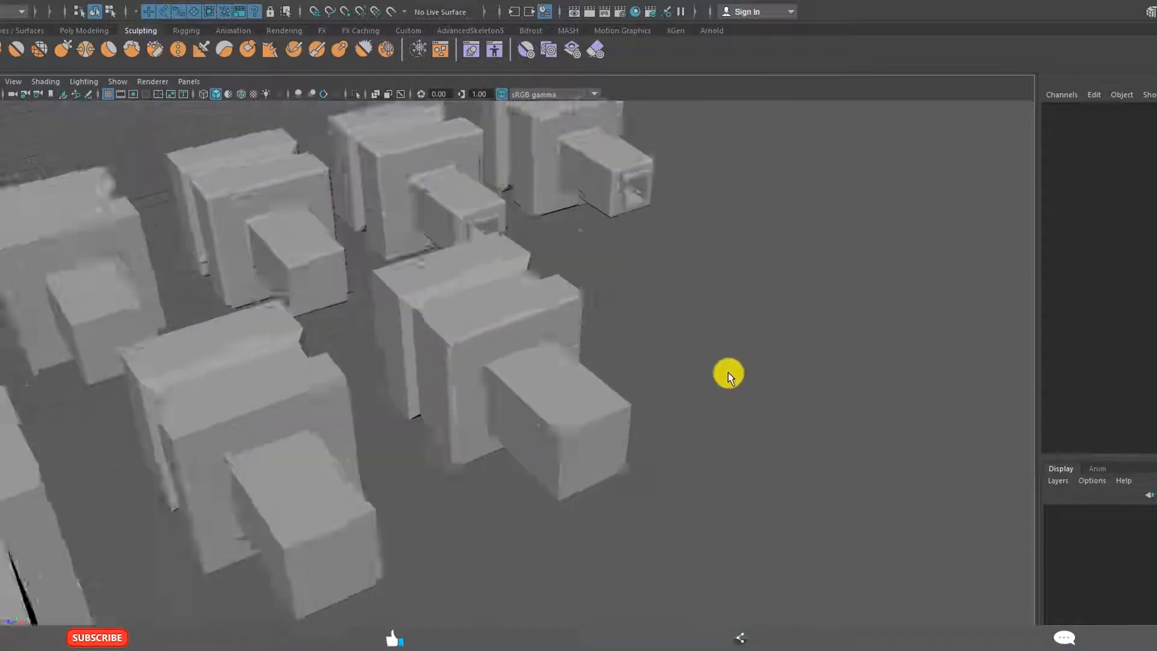
{"action": "left_click_drag", "start_coordinate": [728, 372], "coordinate": [583, 354]}
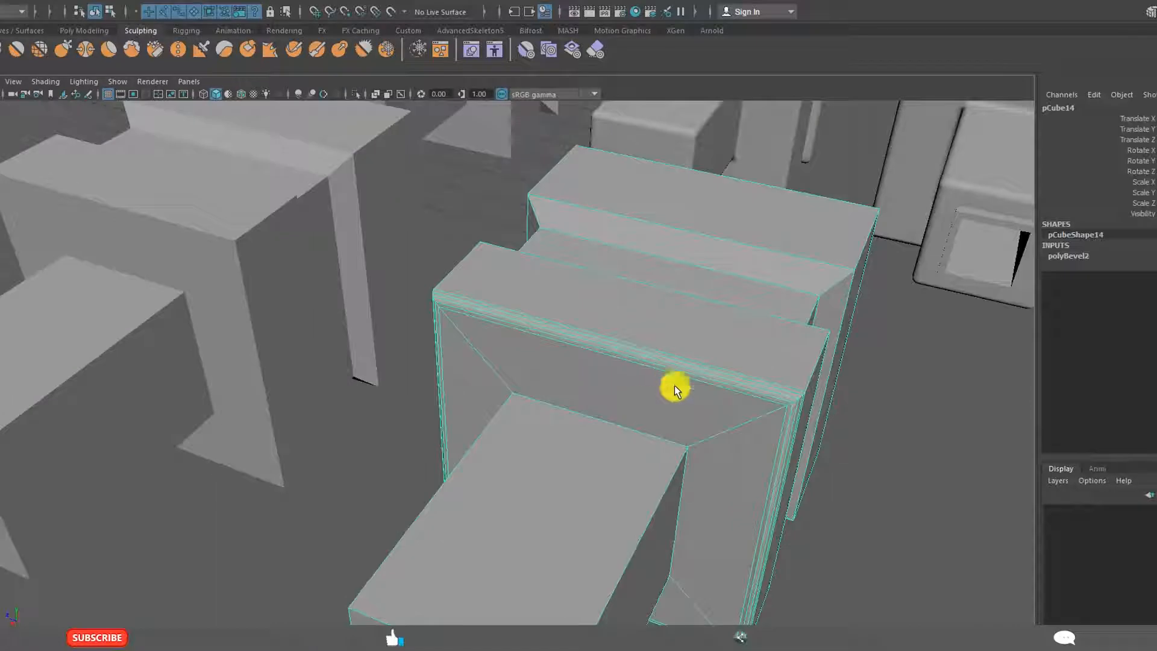
{"action": "left_click_drag", "start_coordinate": [675, 389], "coordinate": [656, 242]}
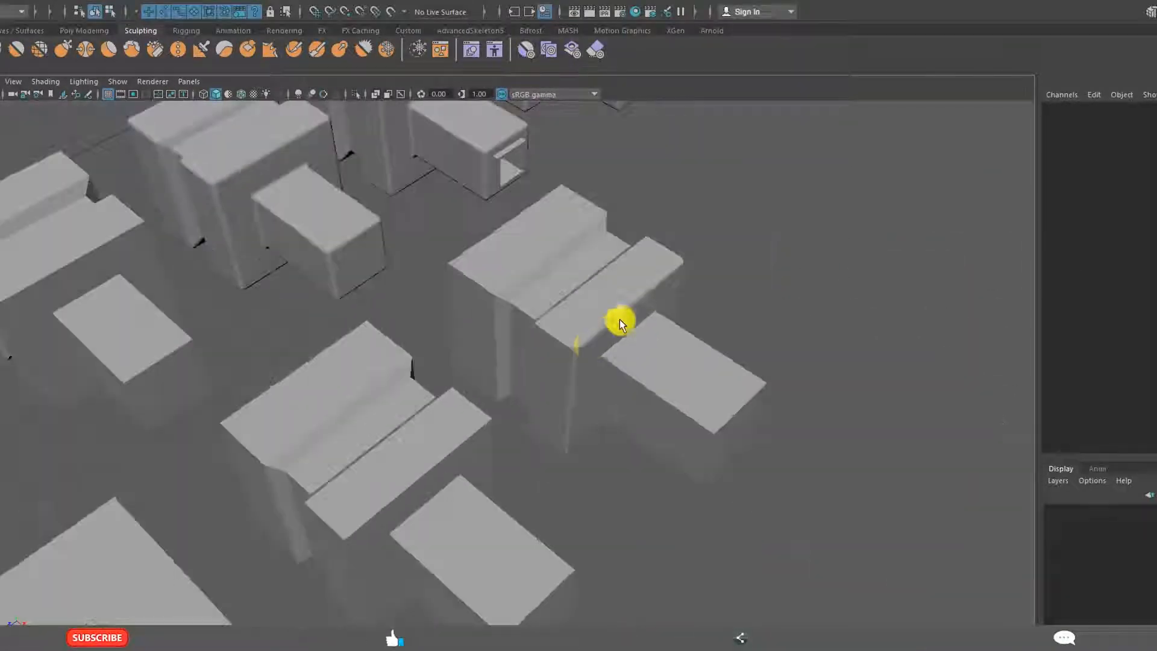
{"action": "left_click_drag", "start_coordinate": [619, 324], "coordinate": [361, 321]}
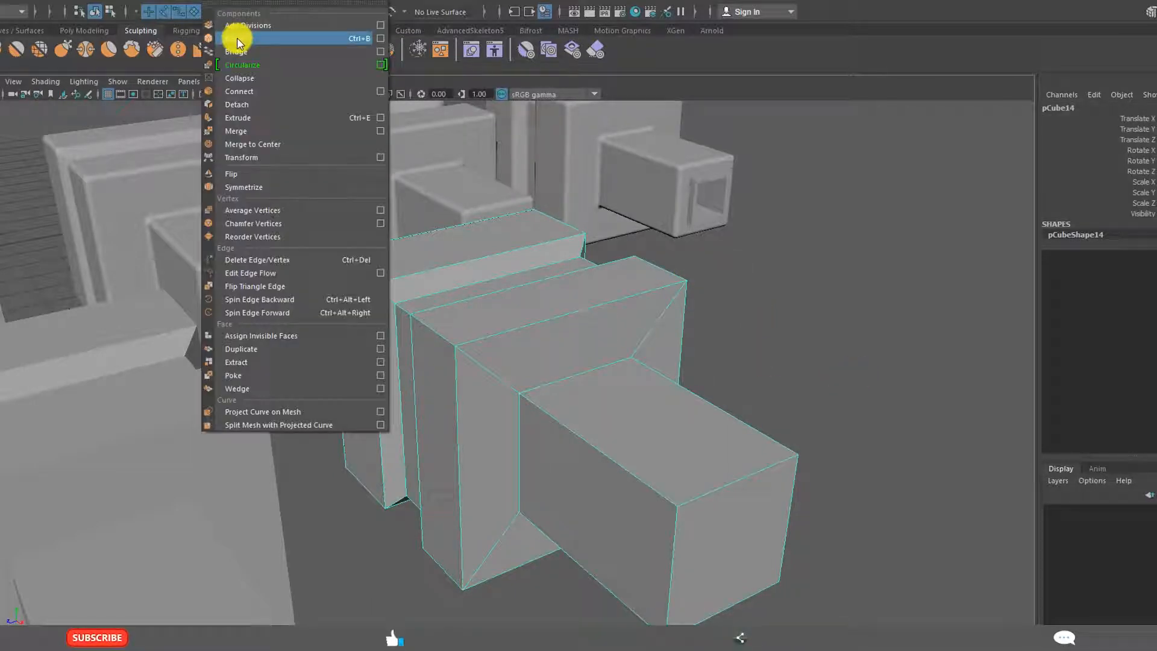
Bevel all the model's edges with fraction 0.4 and 3 segments, then select the lens front face
{"action": "left_click", "coordinate": [231, 50]}
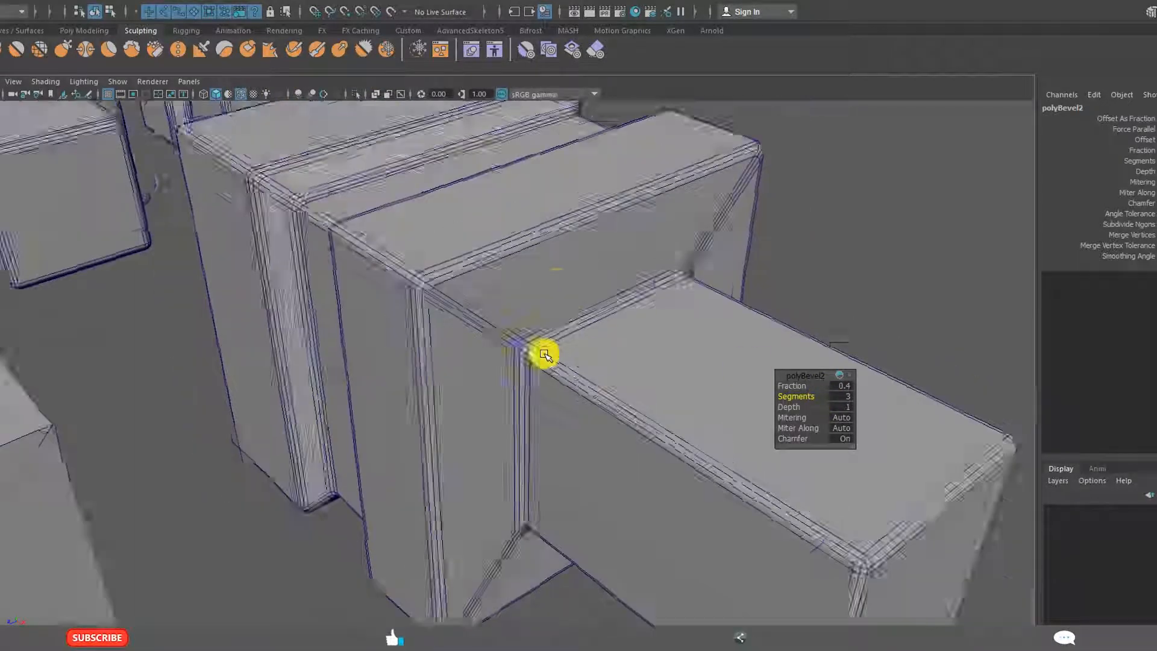
{"action": "left_click_drag", "start_coordinate": [546, 354], "coordinate": [642, 287]}
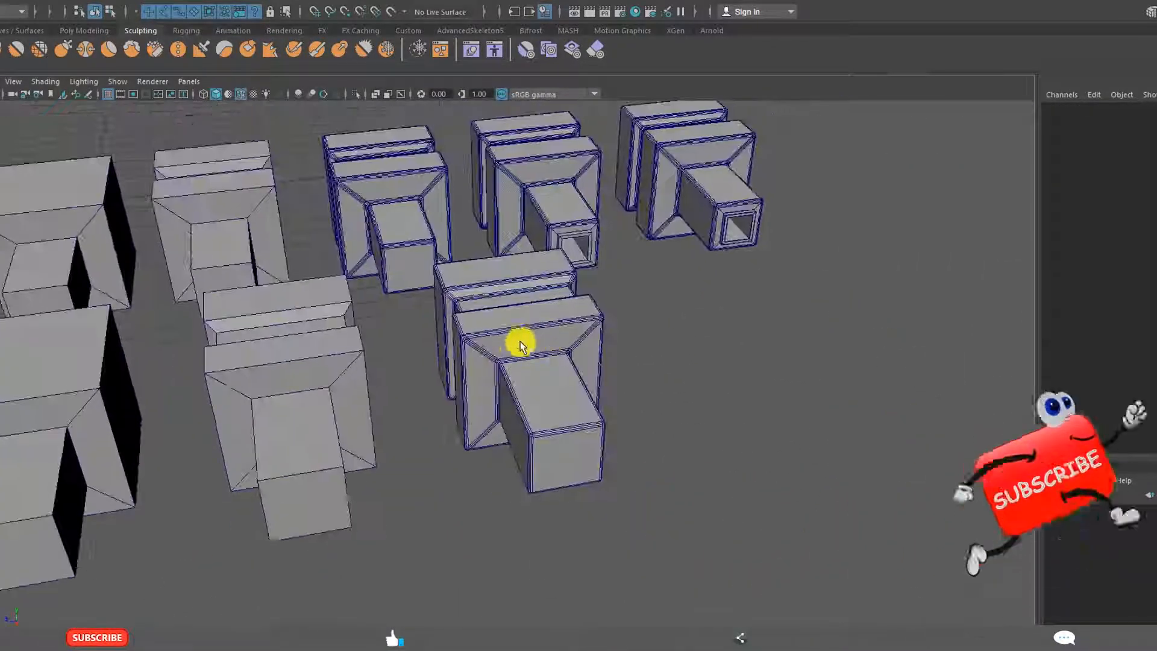
{"action": "left_click", "coordinate": [521, 346]}
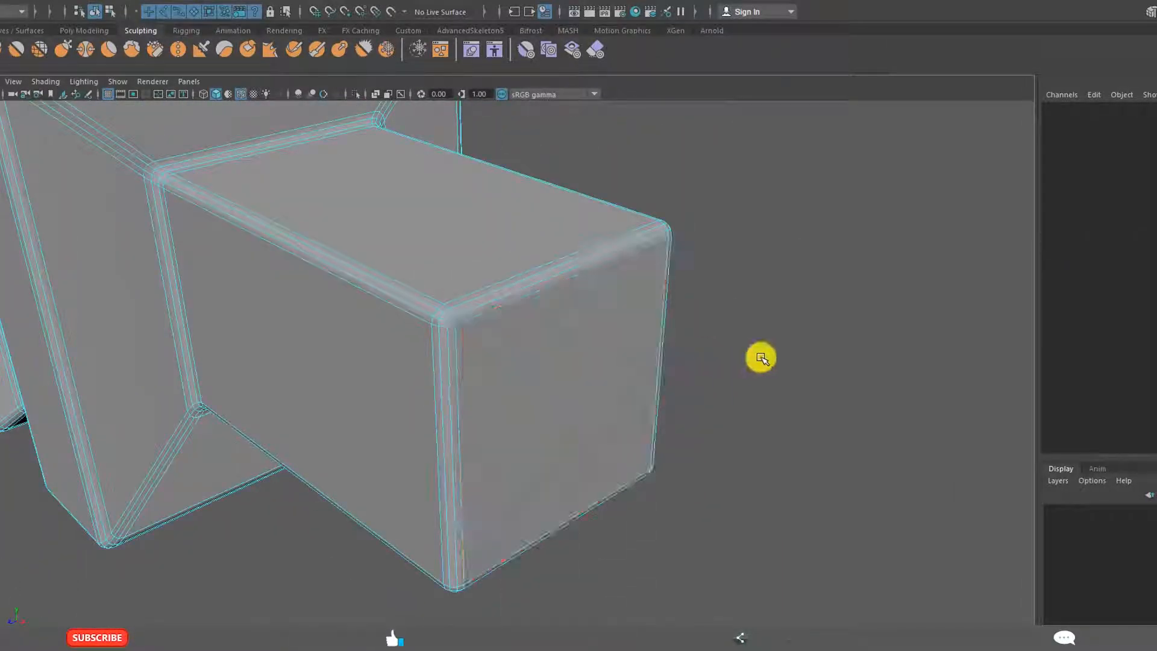
{"action": "left_click", "coordinate": [547, 367]}
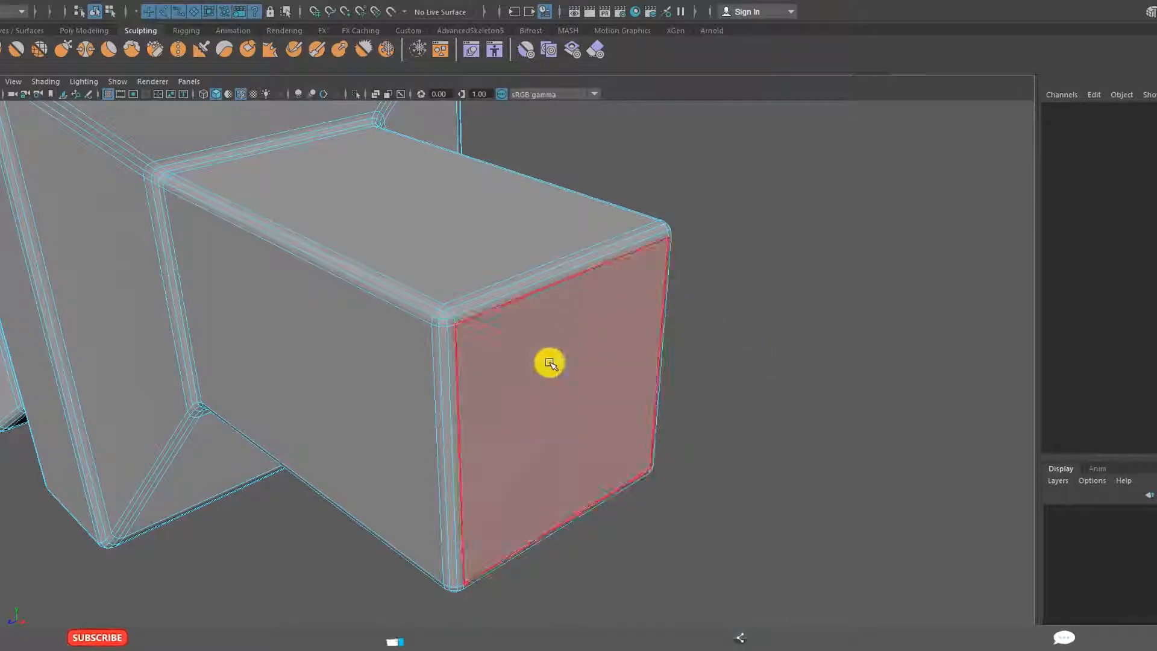
Extrude the lens front face, scale it inward and pull it out as a raised plate
{"action": "right_click", "coordinate": [547, 364]}
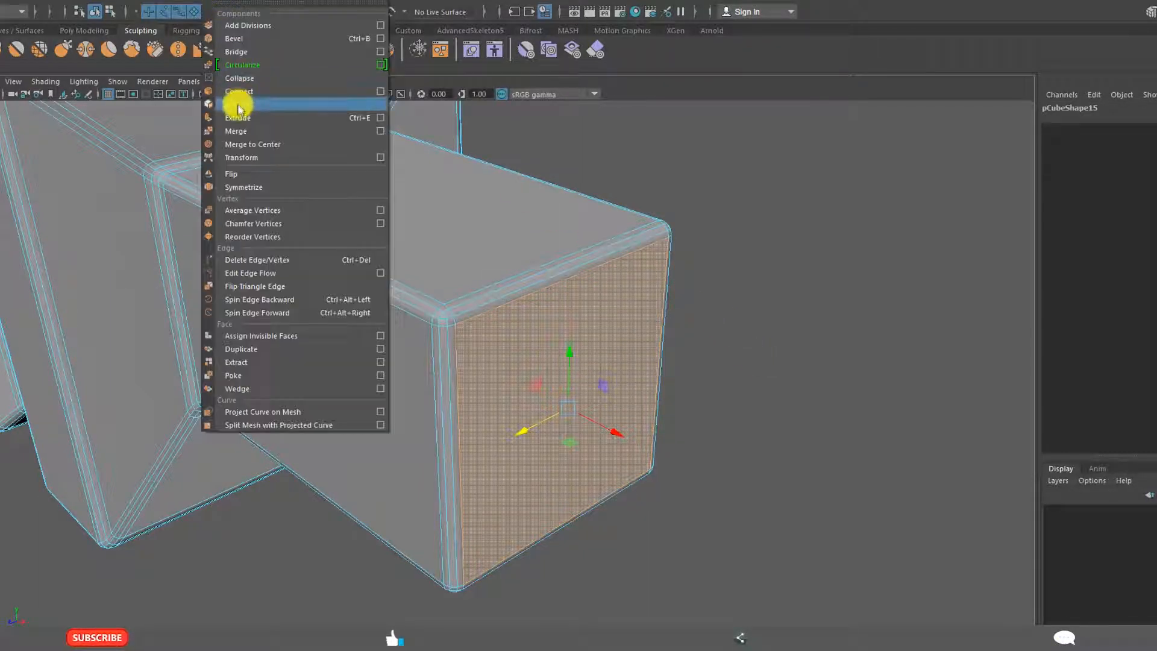
{"action": "left_click", "coordinate": [236, 118]}
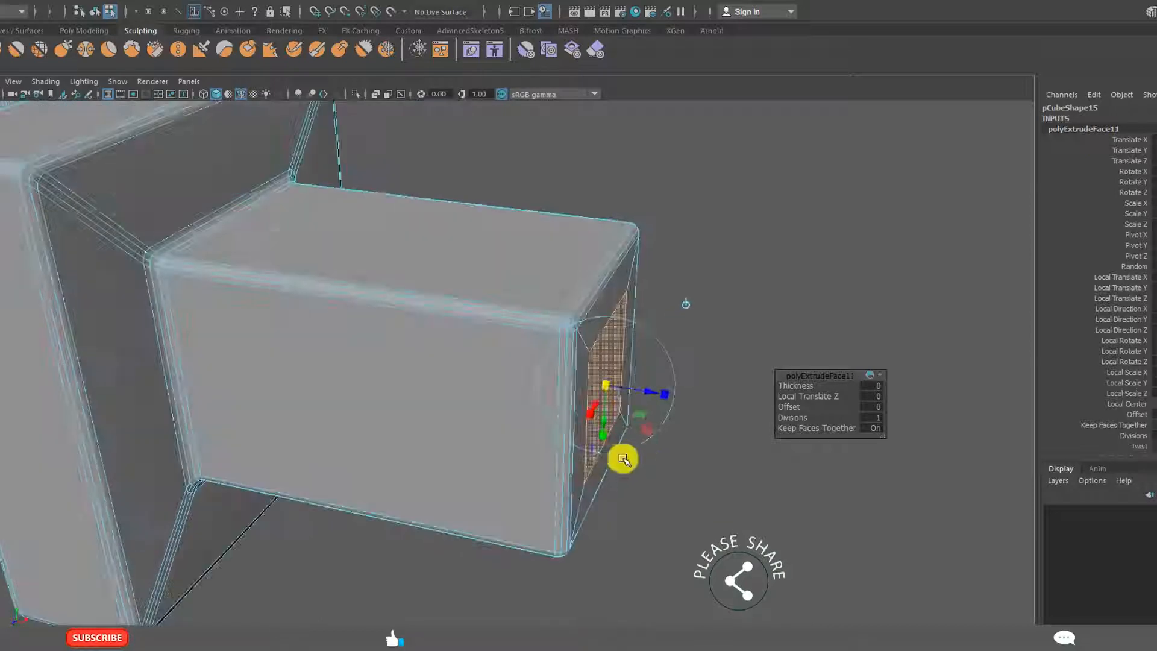
{"action": "left_click_drag", "start_coordinate": [623, 461], "coordinate": [550, 372]}
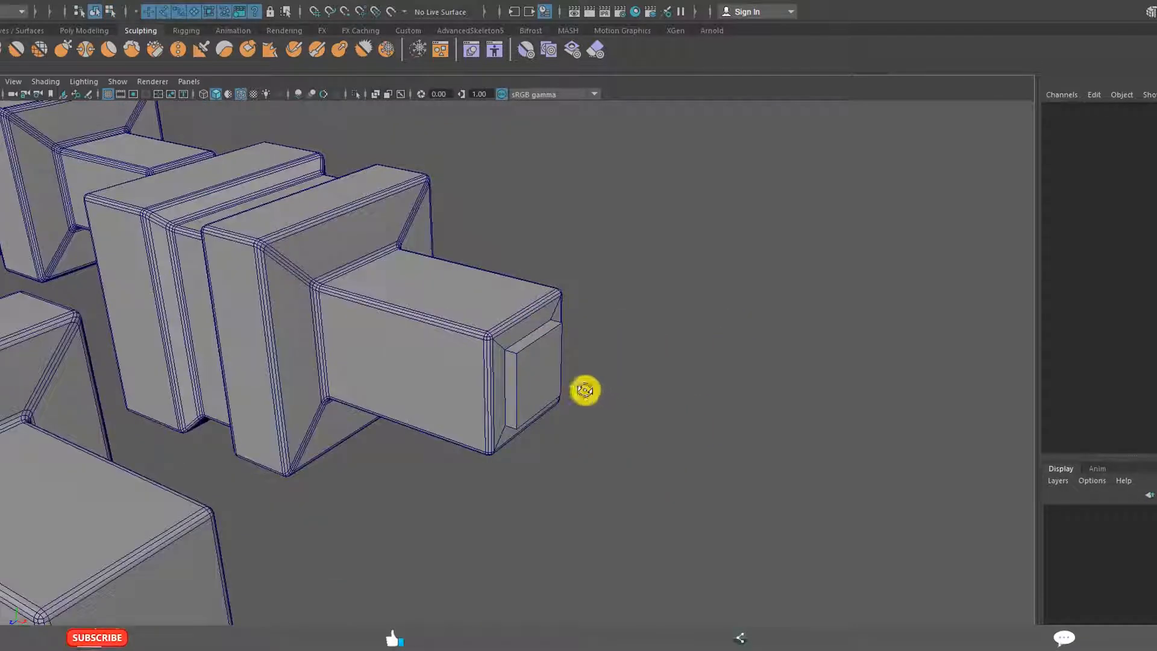
{"action": "left_click_drag", "start_coordinate": [586, 389], "coordinate": [582, 387]}
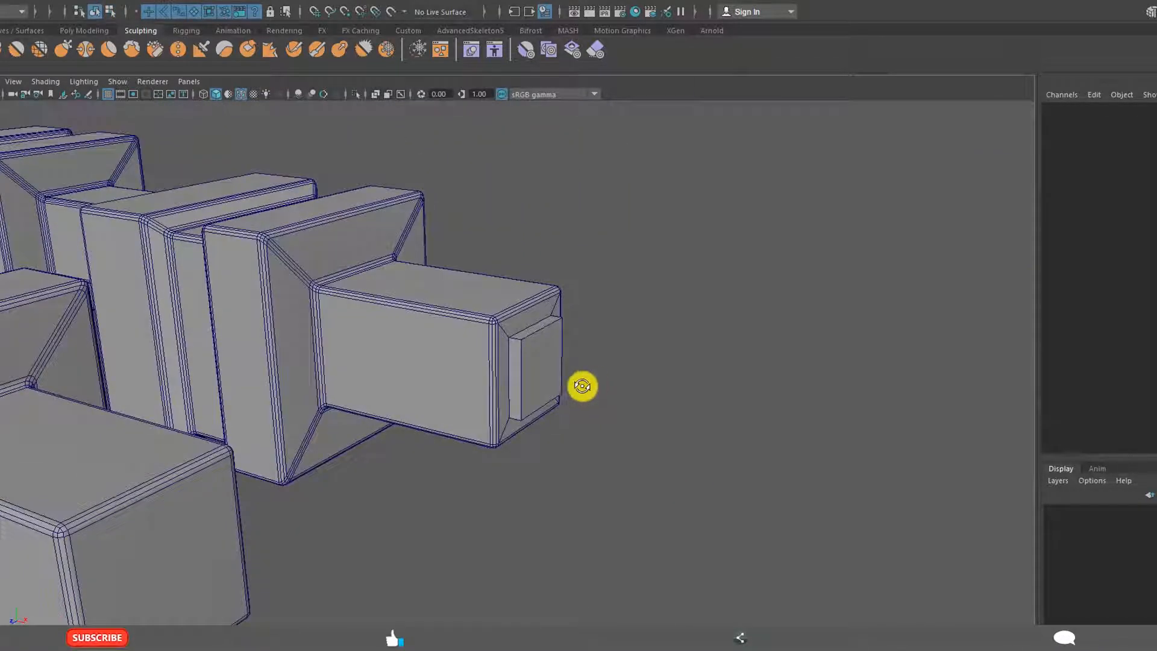
{"action": "left_click_drag", "start_coordinate": [582, 385], "coordinate": [443, 370]}
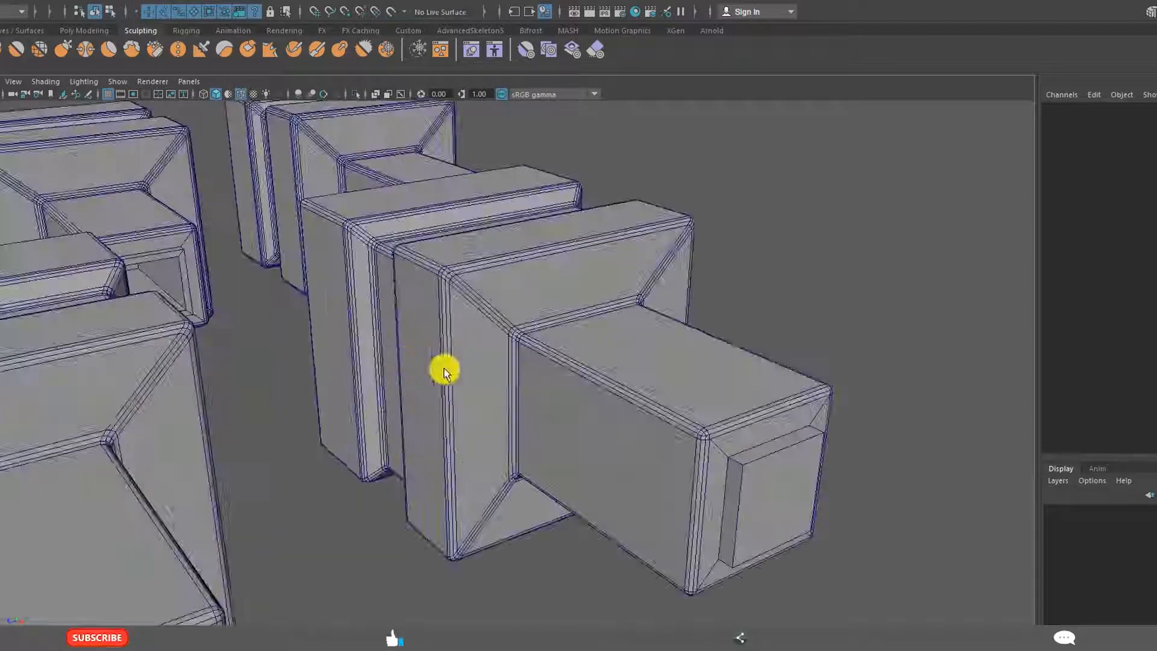
{"action": "left_click_drag", "start_coordinate": [445, 371], "coordinate": [340, 332]}
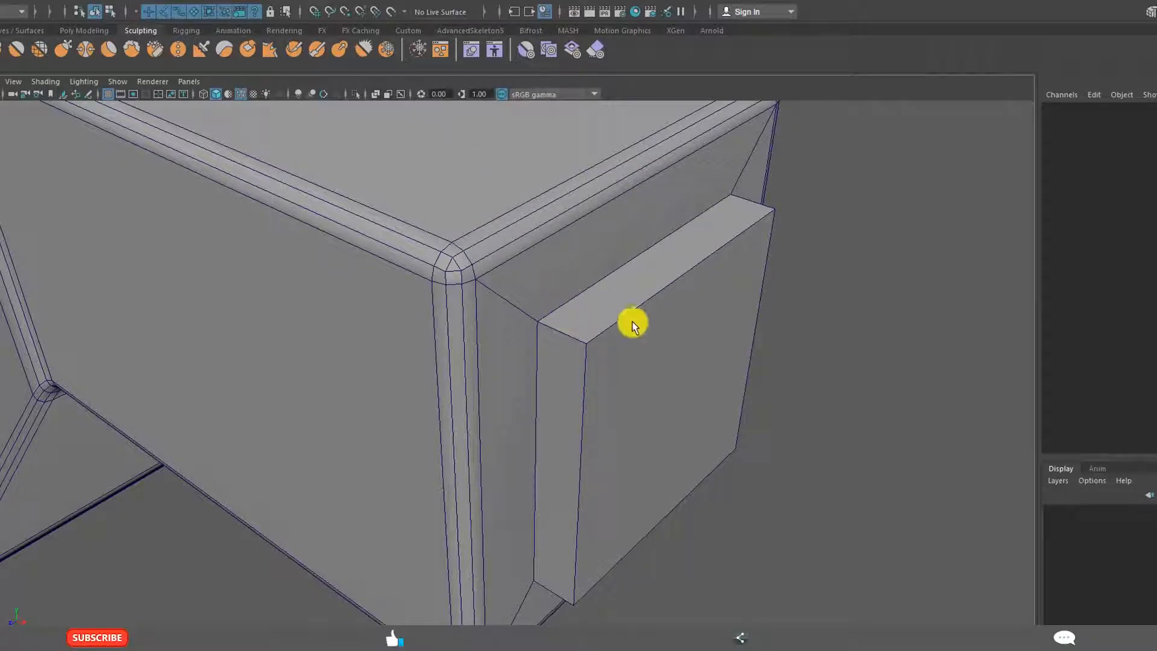
Insert edge loops around the front plate to keep its edges crisp
{"action": "left_click", "coordinate": [631, 326]}
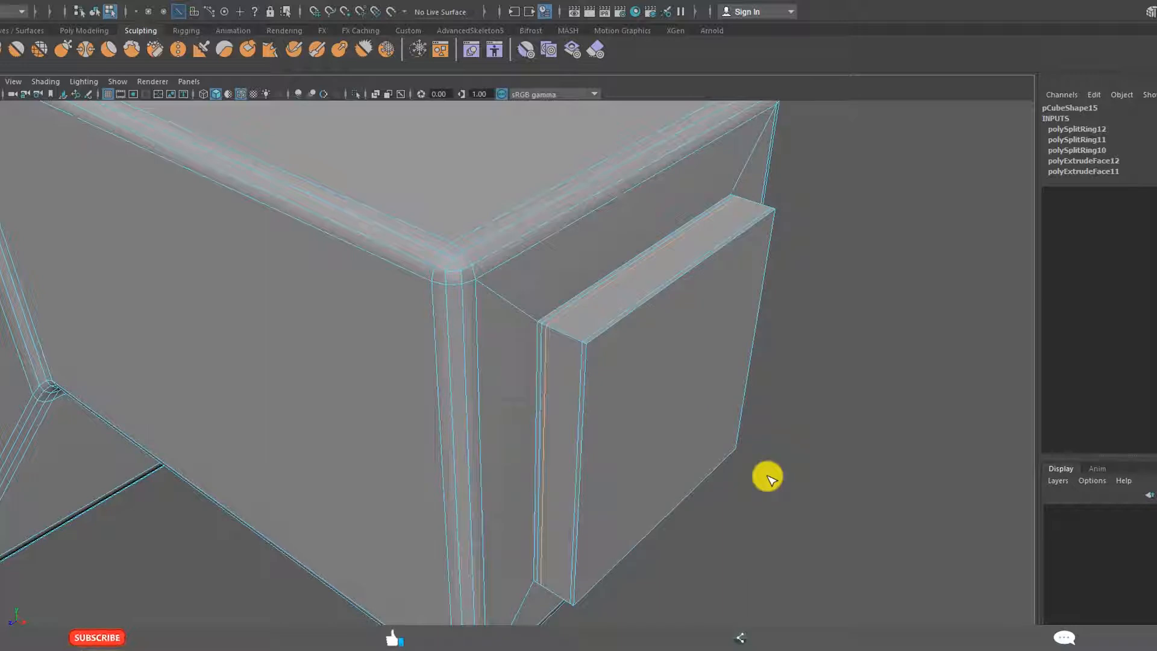
{"action": "left_click_drag", "start_coordinate": [768, 477], "coordinate": [569, 383]}
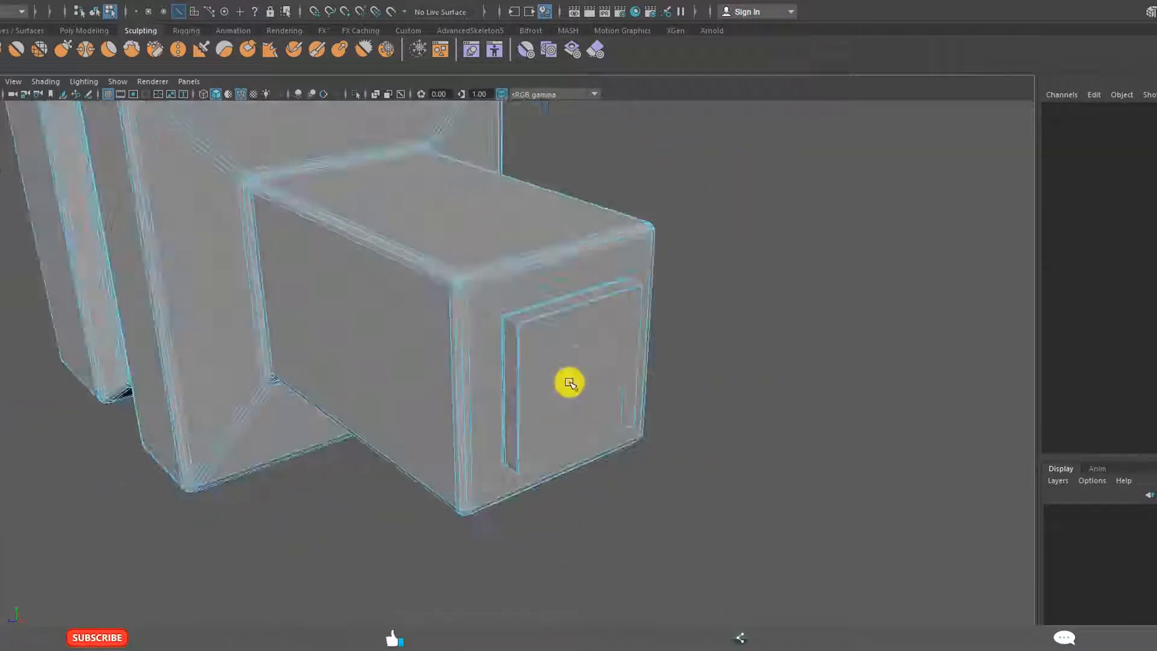
{"action": "right_click", "coordinate": [568, 384]}
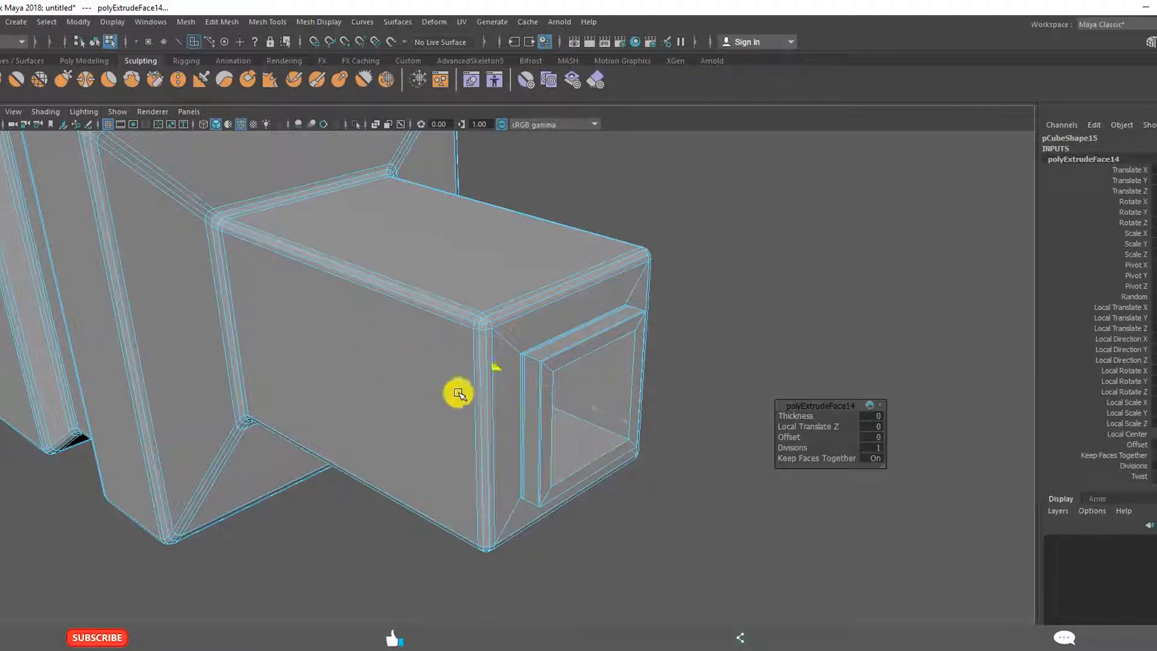
Push the lens opening deep inward to form a hollow framed recess
{"action": "right_click", "coordinate": [459, 393]}
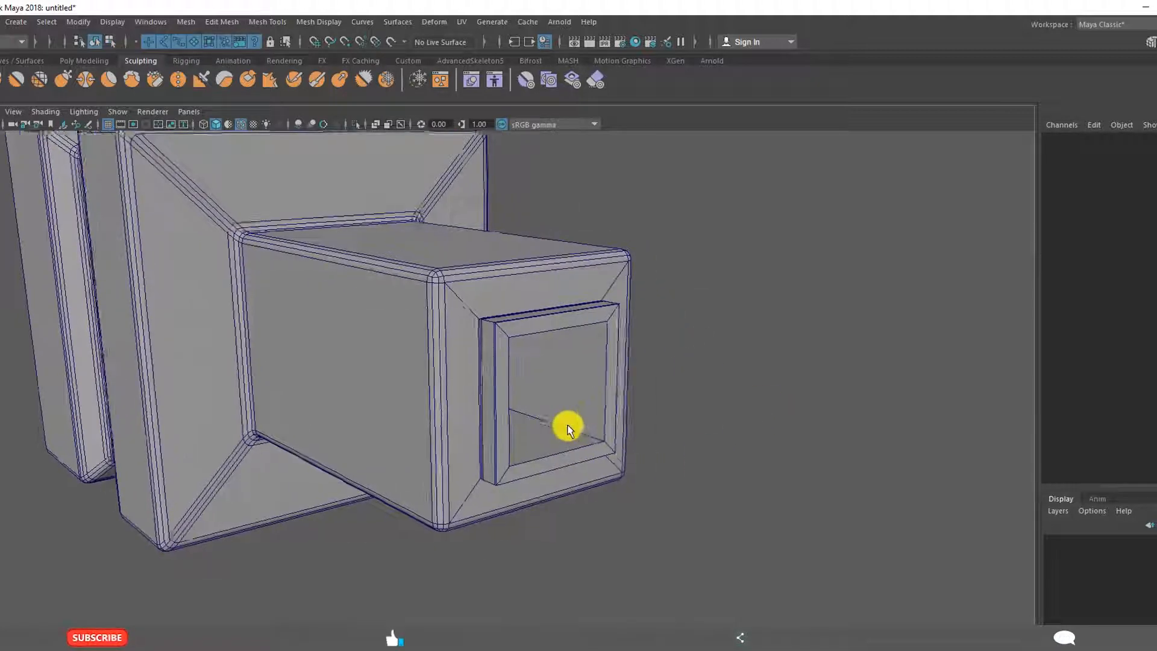
{"action": "left_click", "coordinate": [568, 429]}
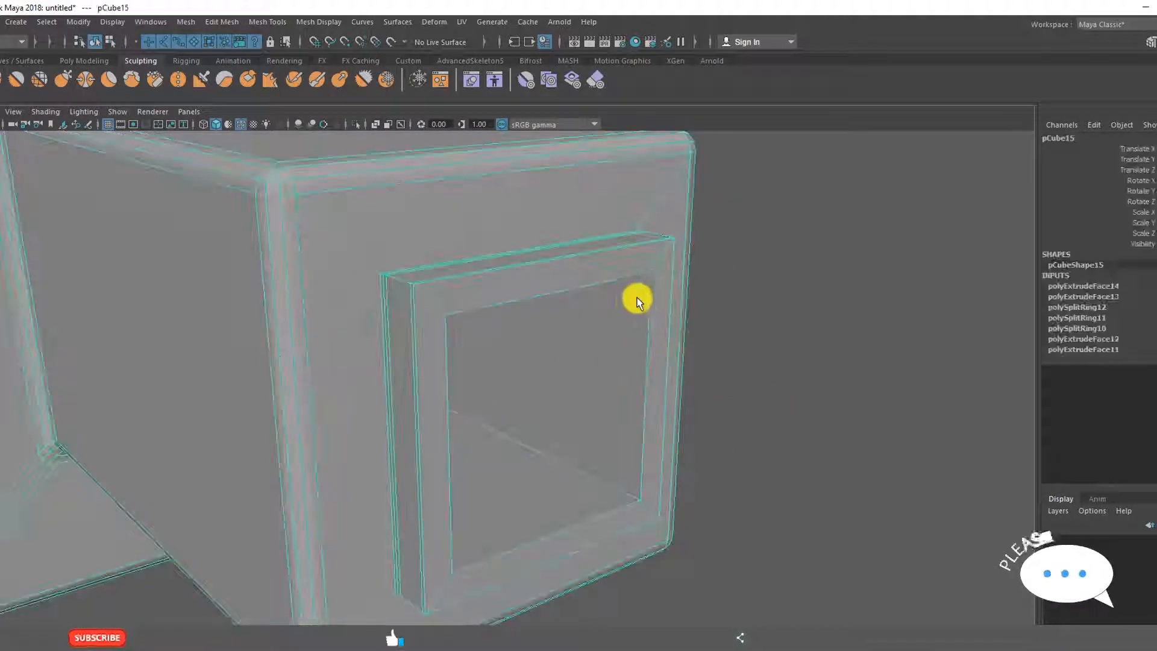
{"action": "left_click", "coordinate": [267, 22]}
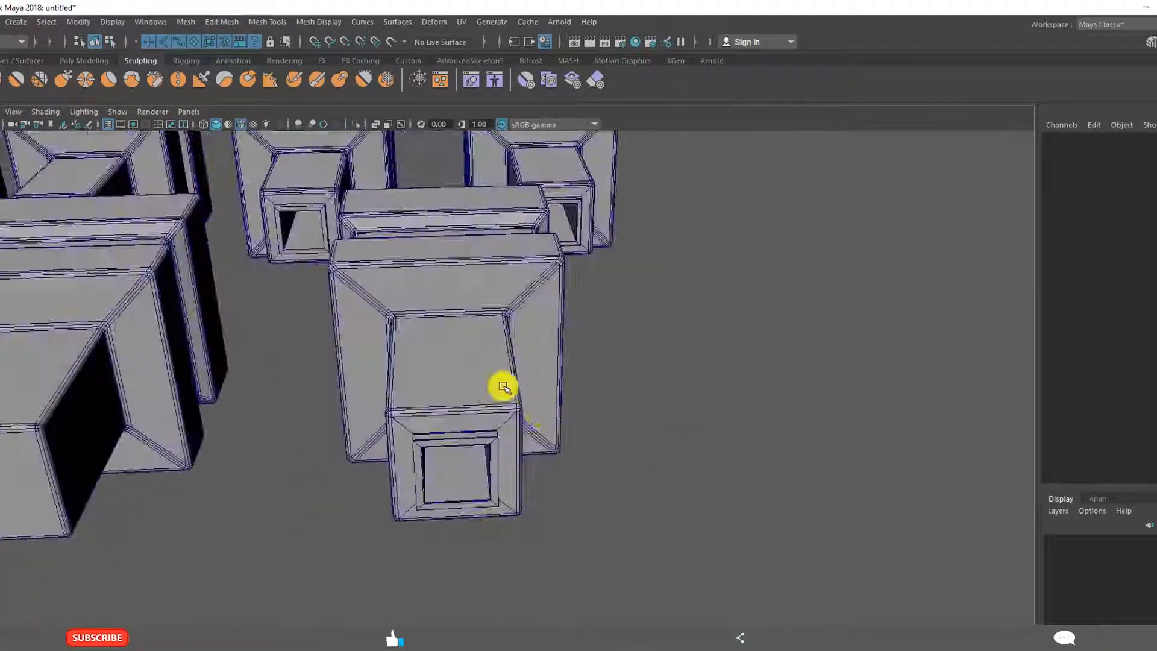
Select the camera mesh and start Insert Edge Loop for more loops along the lens block
{"action": "left_click", "coordinate": [503, 388]}
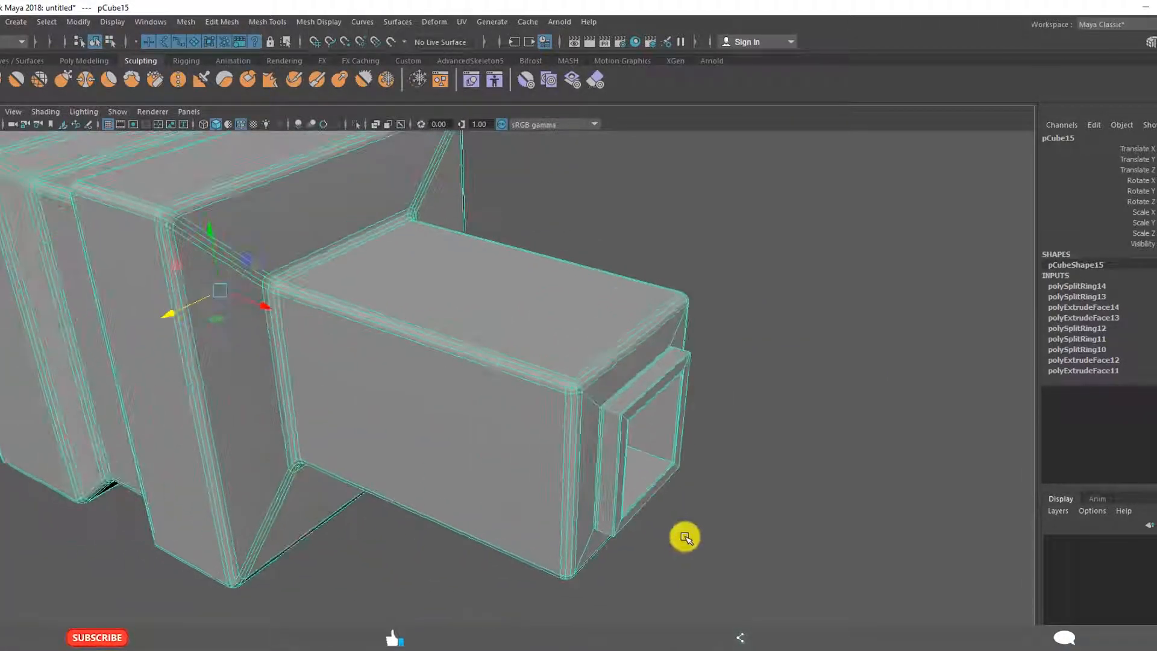
{"action": "left_click_drag", "start_coordinate": [684, 537], "coordinate": [572, 479]}
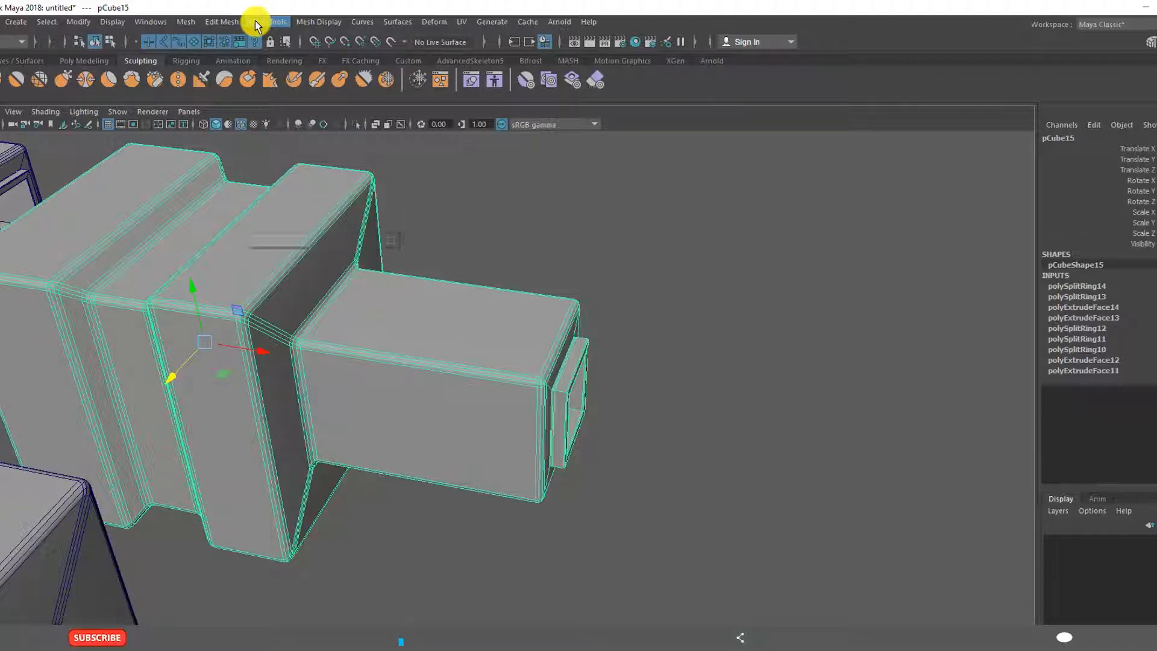
{"action": "left_click", "coordinate": [219, 22]}
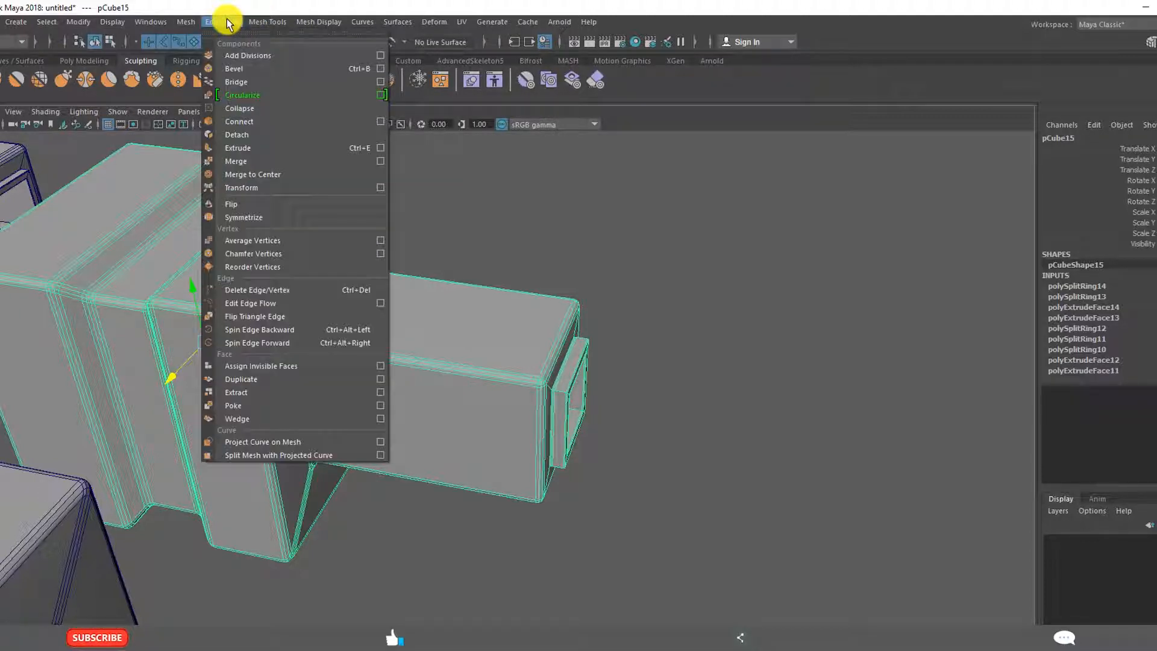
{"action": "left_click", "coordinate": [267, 22]}
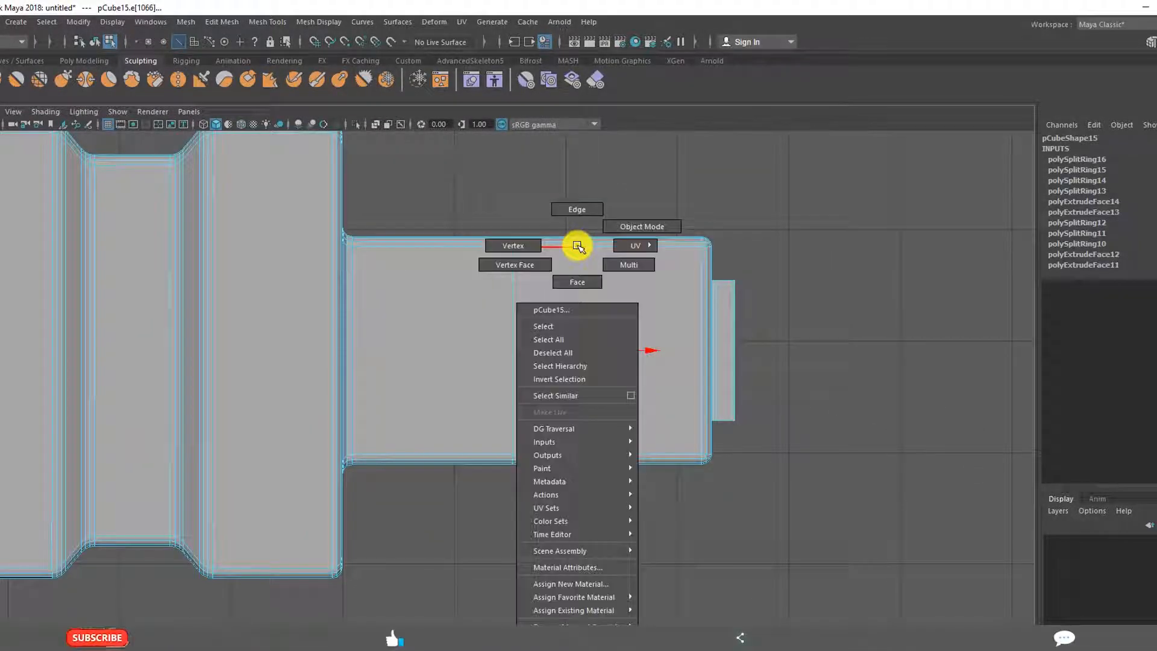
Insert edge loops around the camera's lens barrel with the Insert Edge Loop tool
{"action": "left_click", "coordinate": [512, 246]}
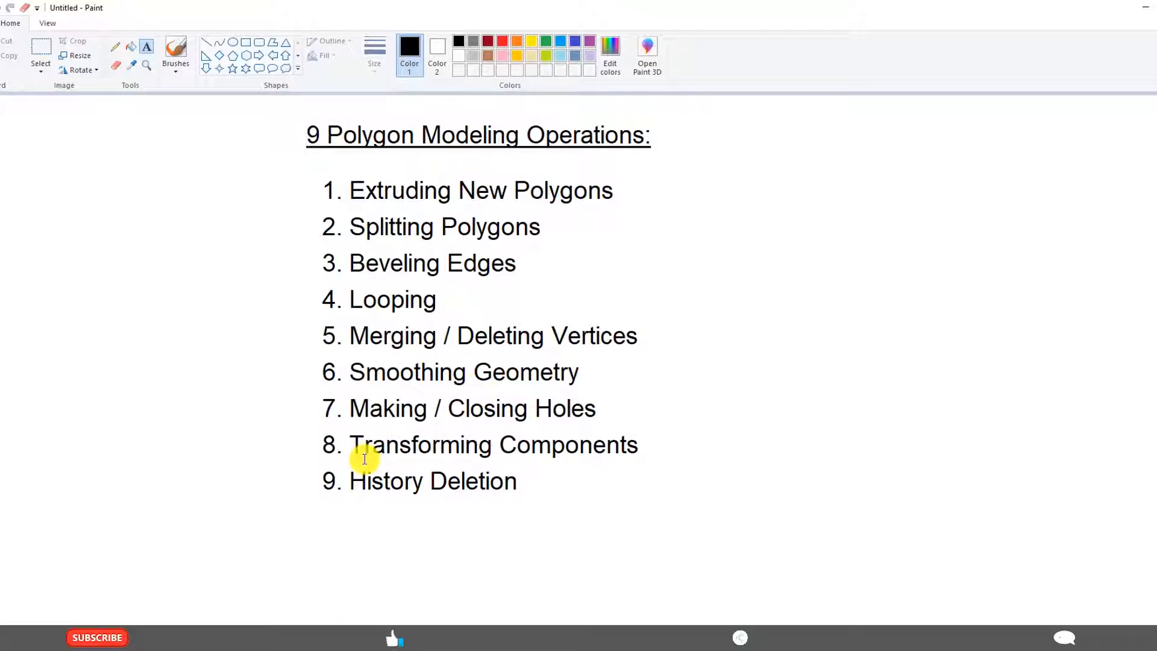
{"action": "mouse_move", "coordinate": [312, 619]}
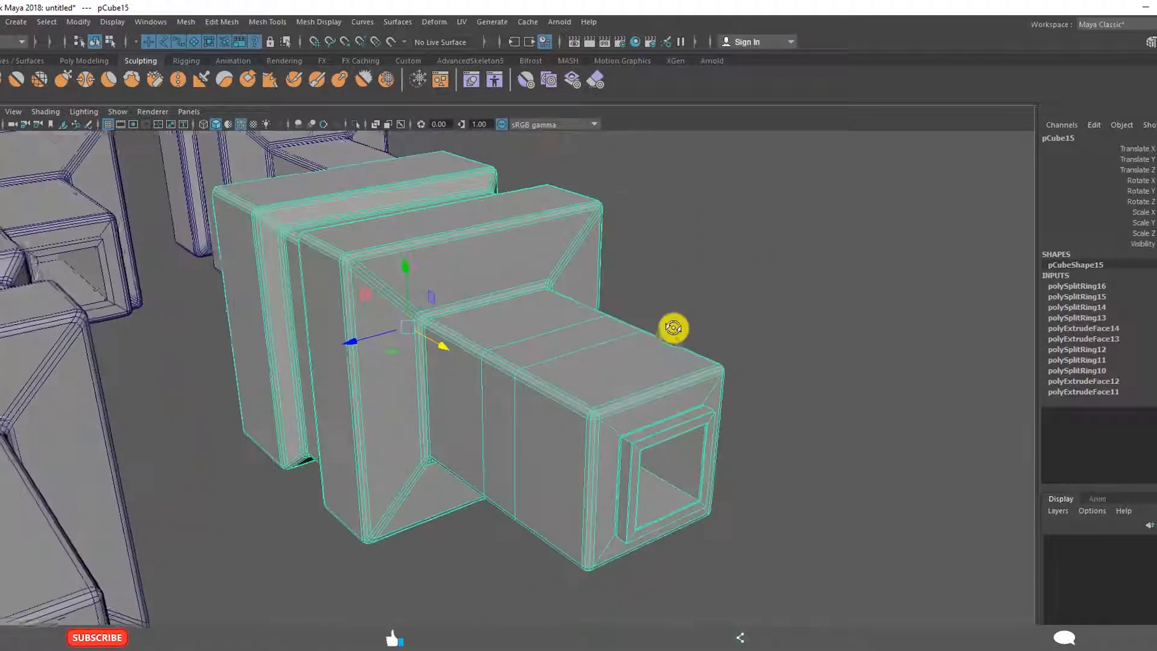
Delete pCube15's construction history via Edit > Delete by Type > History, then review the models
{"action": "left_click_drag", "start_coordinate": [672, 328], "coordinate": [694, 361]}
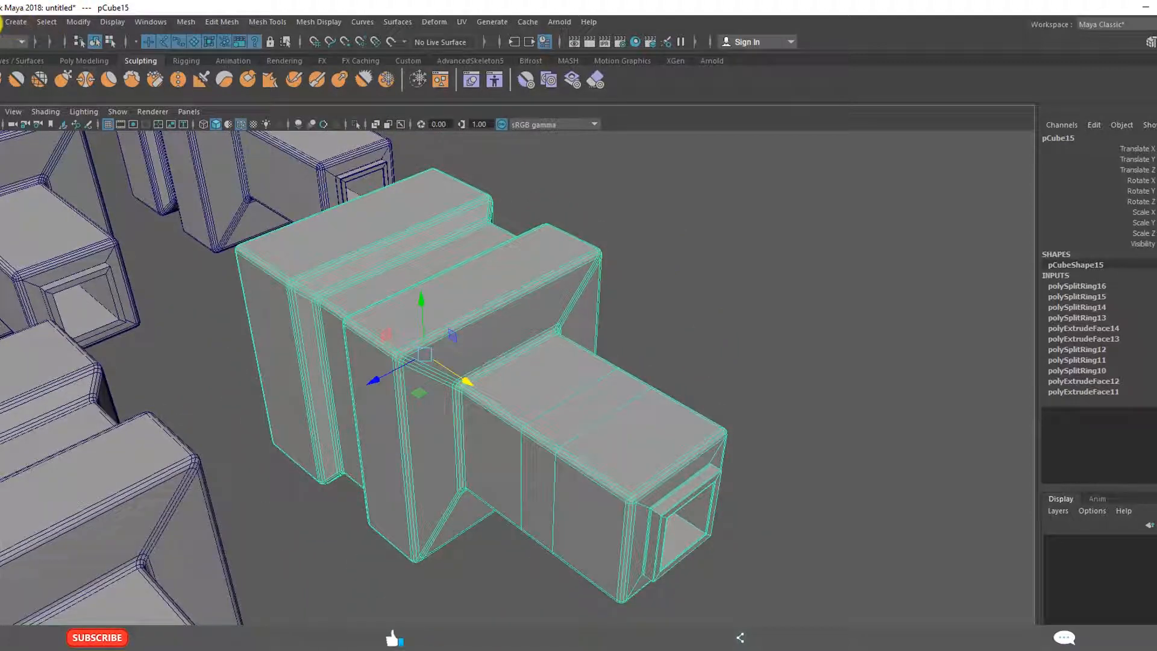
{"action": "left_click", "coordinate": [29, 21]}
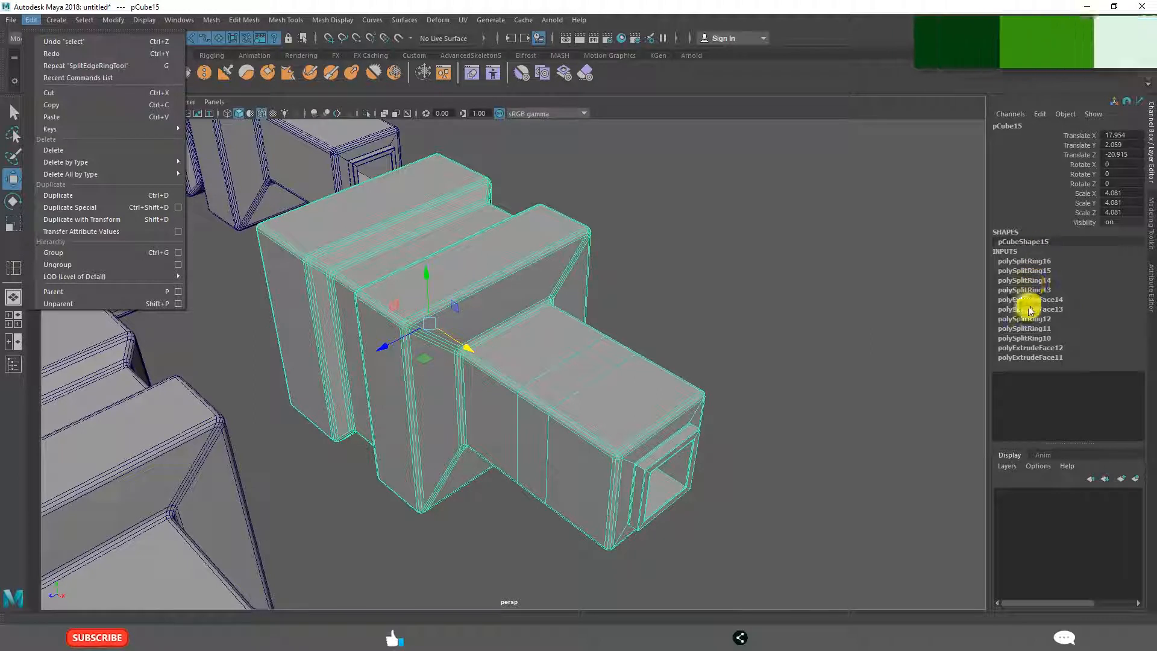
{"action": "mouse_move", "coordinate": [88, 163]}
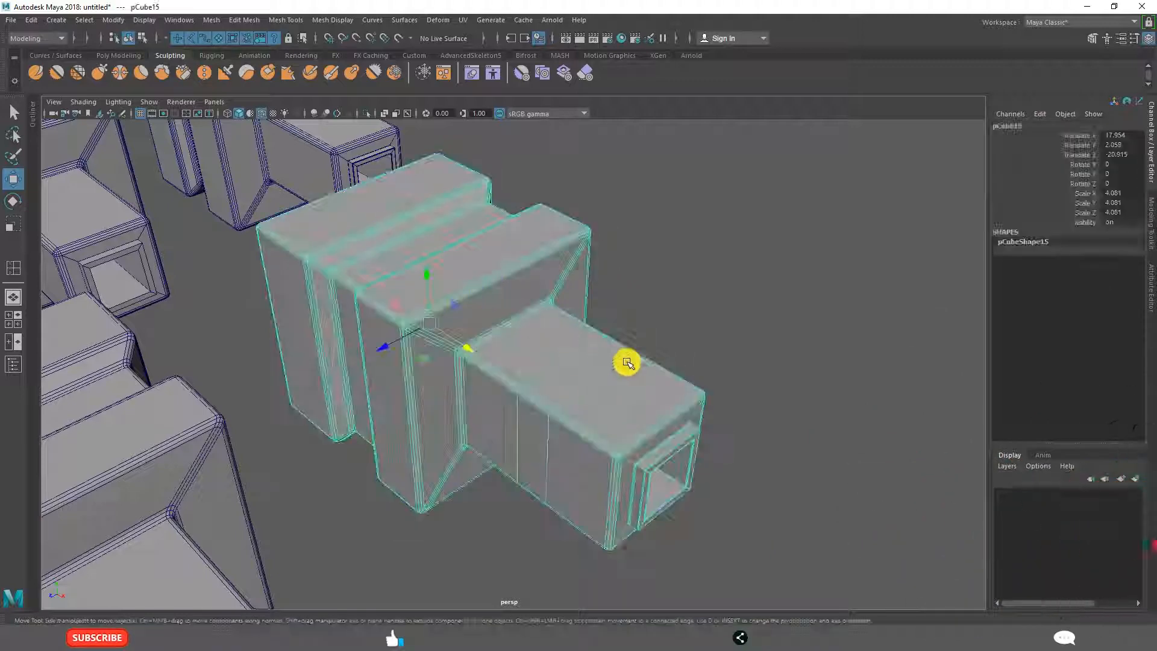
{"action": "left_click_drag", "start_coordinate": [626, 363], "coordinate": [439, 339]}
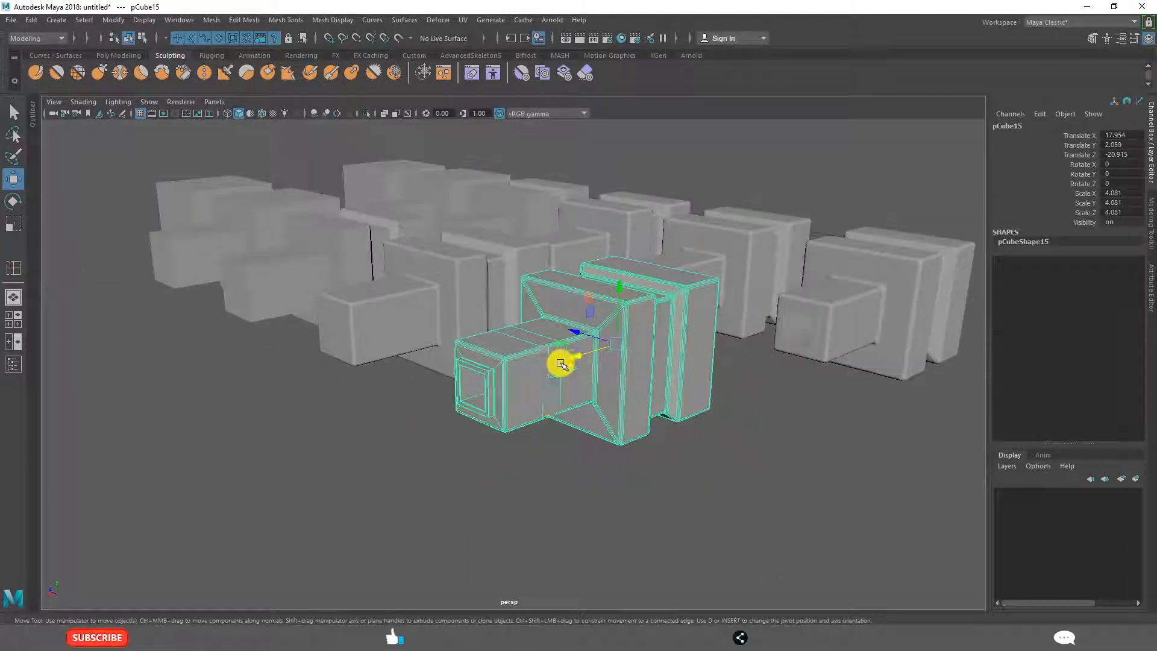
{"action": "left_click_drag", "start_coordinate": [561, 365], "coordinate": [660, 429]}
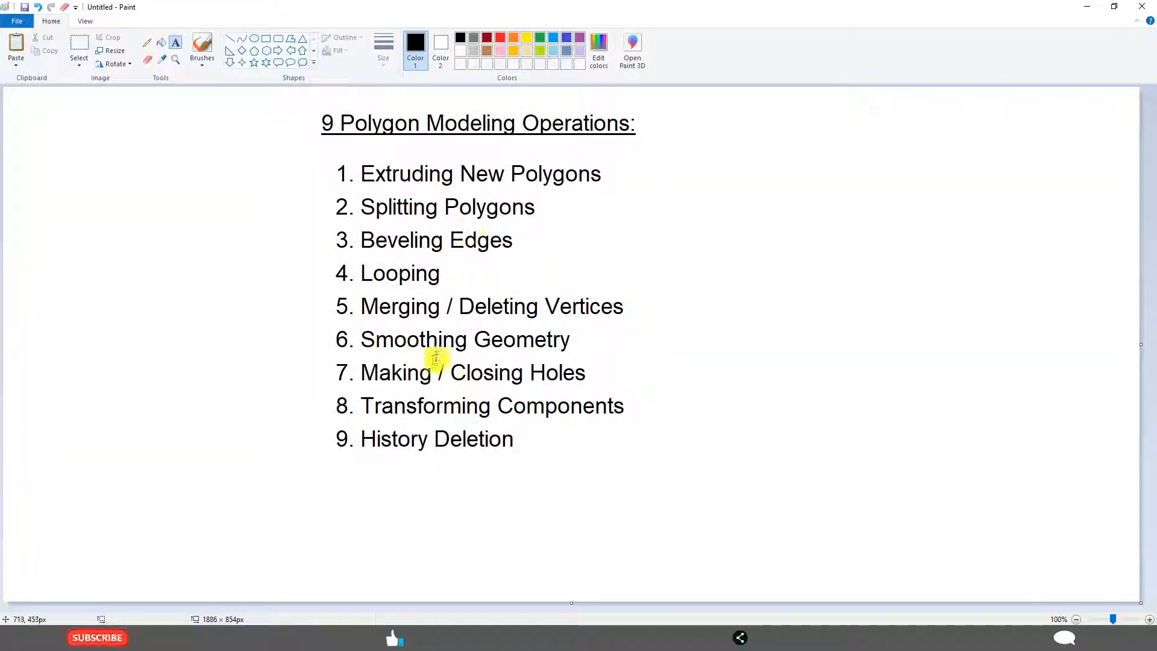
{"action": "mouse_move", "coordinate": [366, 173]}
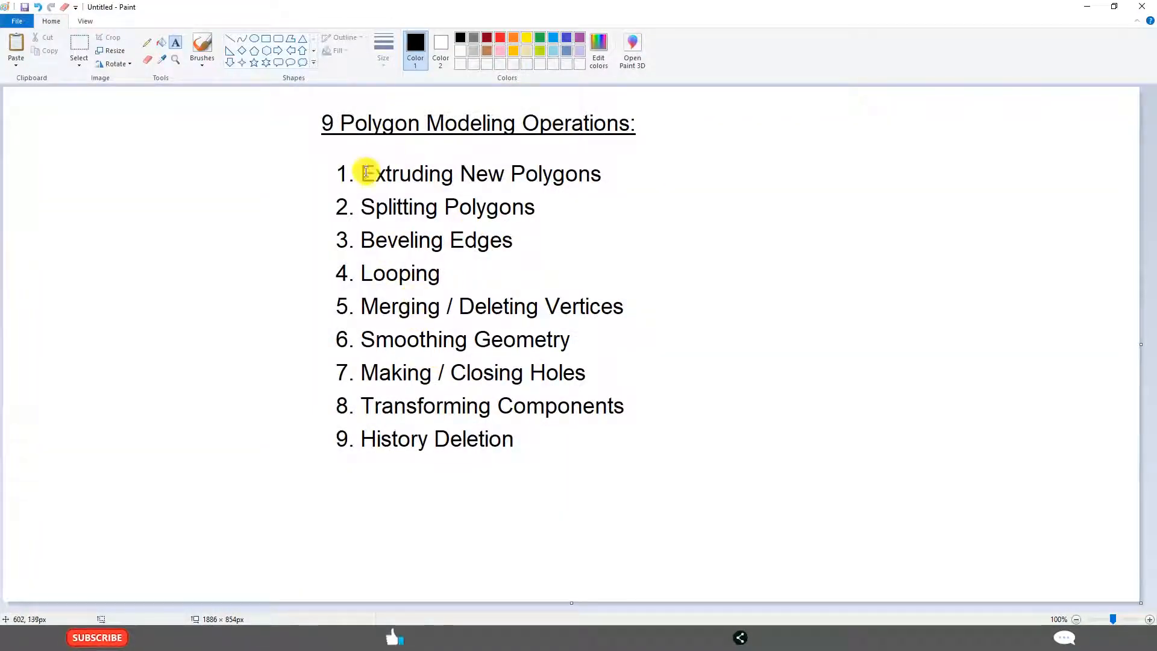
{"action": "mouse_move", "coordinate": [388, 287]}
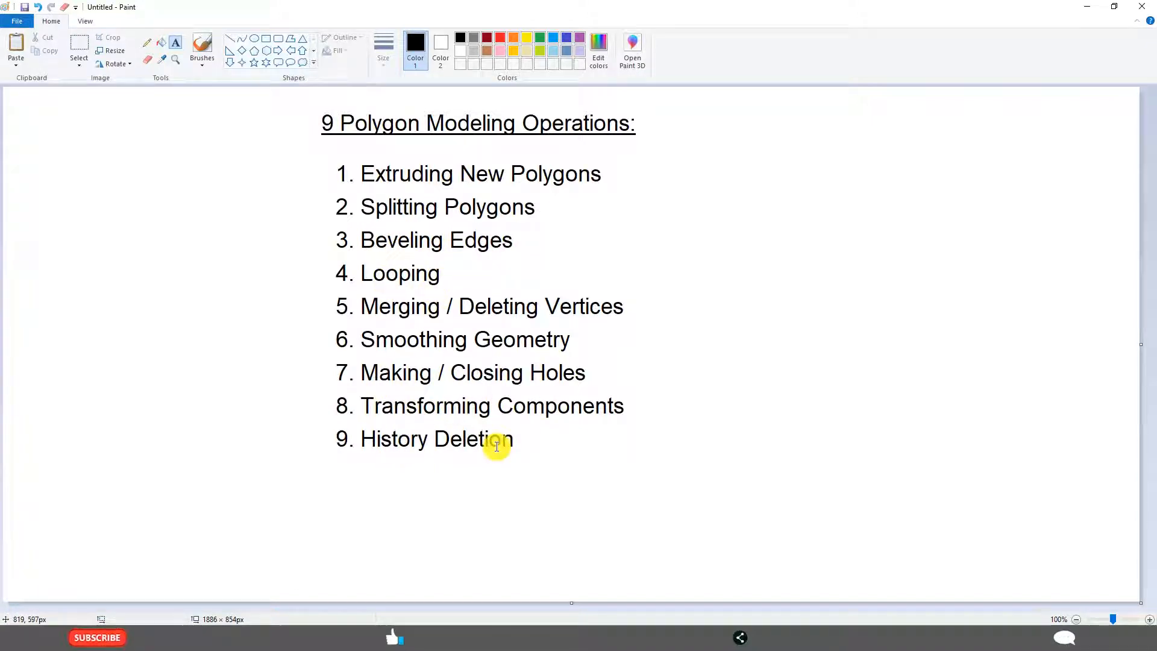
{"action": "mouse_move", "coordinate": [595, 313]}
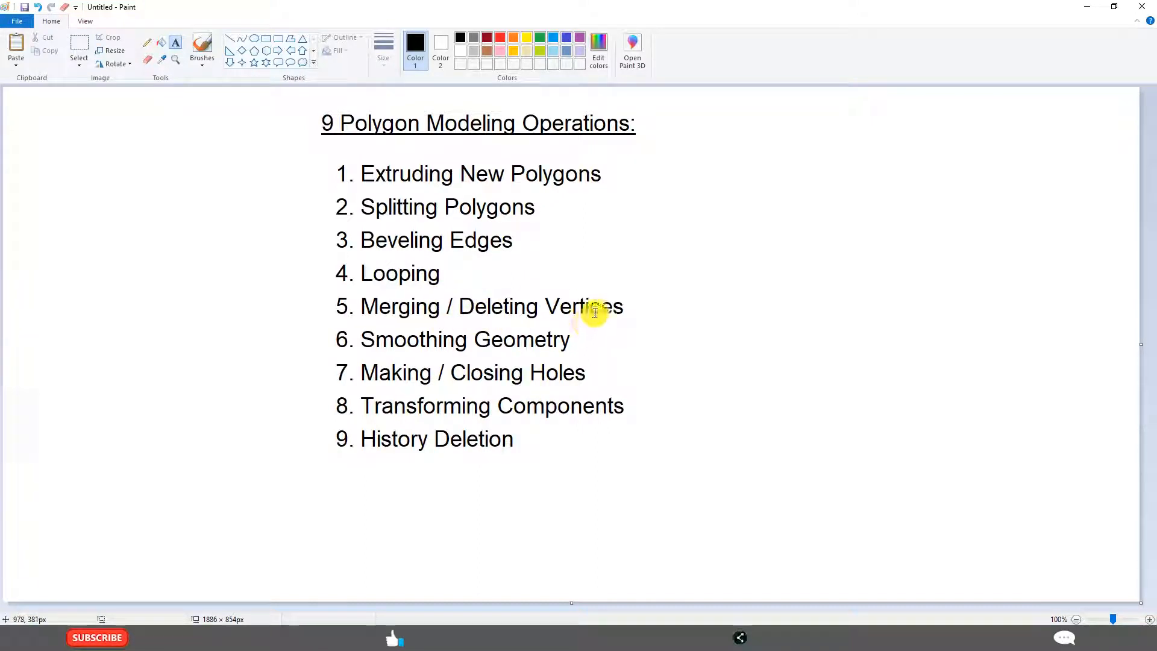
{"action": "mouse_move", "coordinate": [439, 340]}
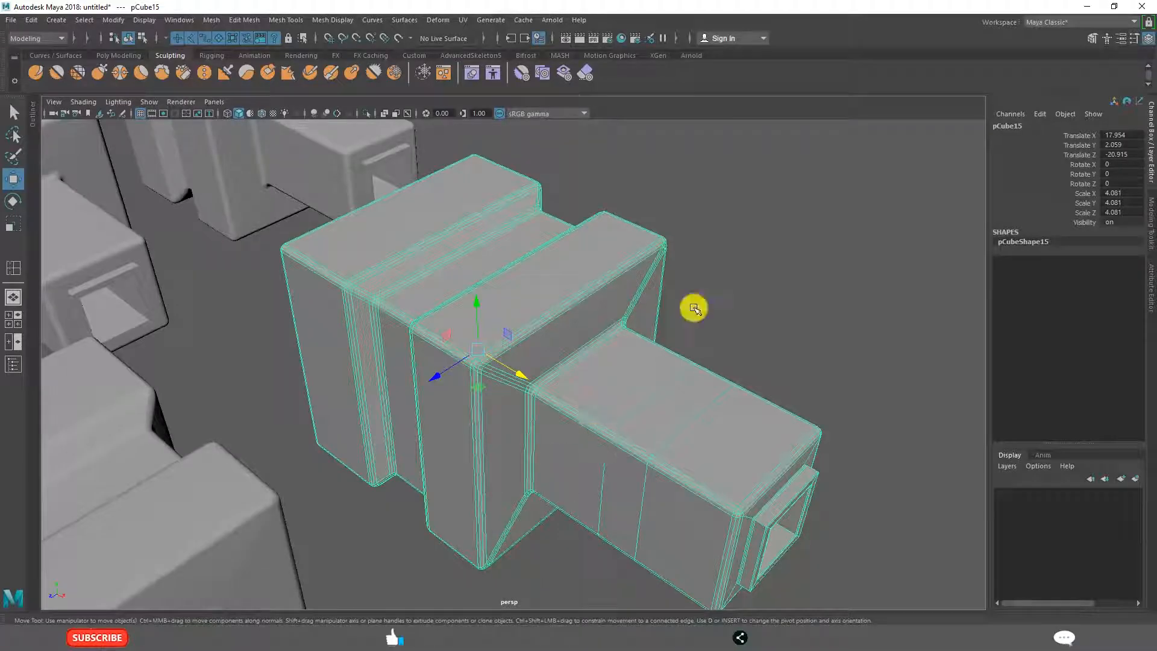
{"action": "left_click_drag", "start_coordinate": [694, 307], "coordinate": [597, 408]}
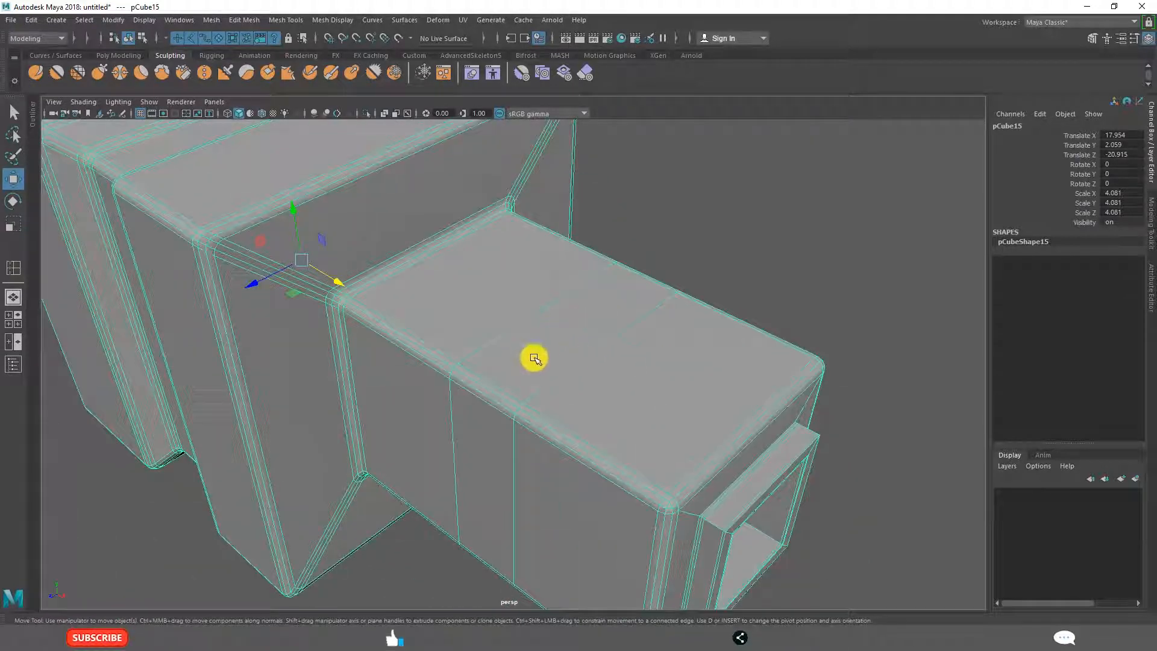
{"action": "left_click_drag", "start_coordinate": [533, 359], "coordinate": [445, 371]}
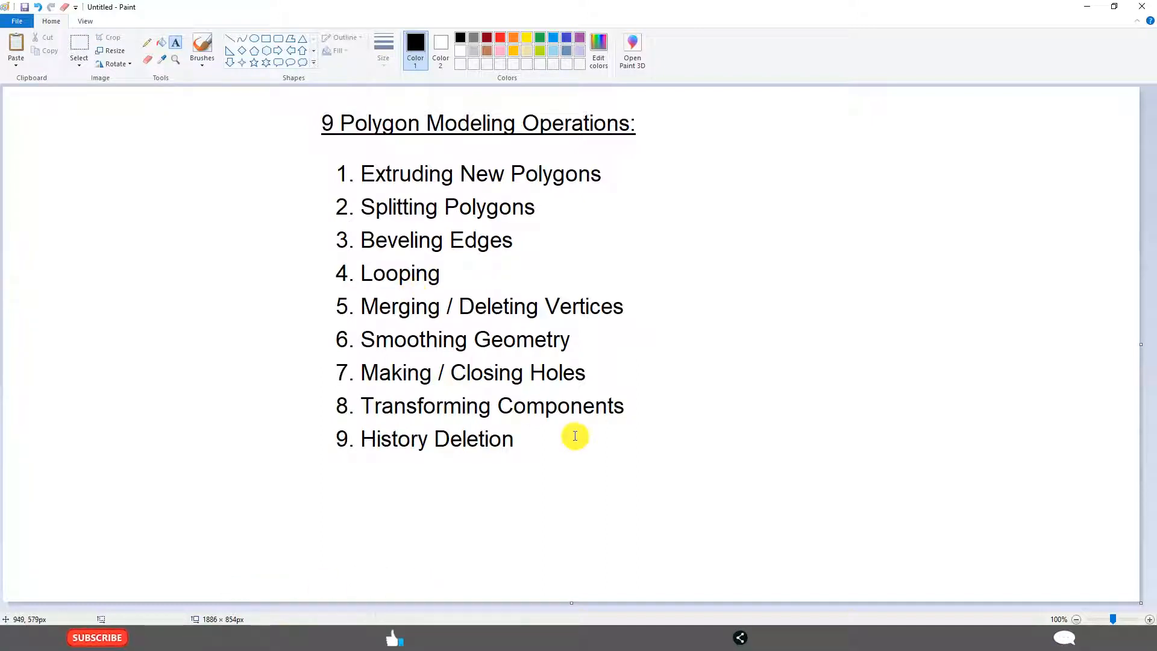
{"action": "mouse_move", "coordinate": [552, 381]}
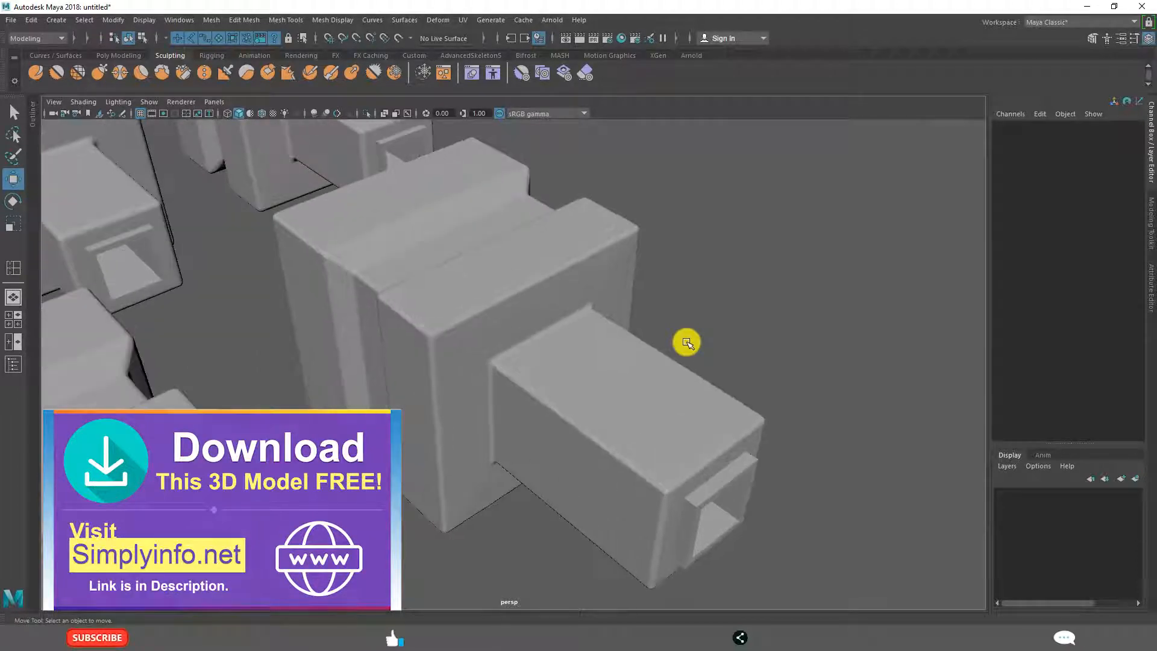
{"action": "left_click_drag", "start_coordinate": [686, 341], "coordinate": [692, 320]}
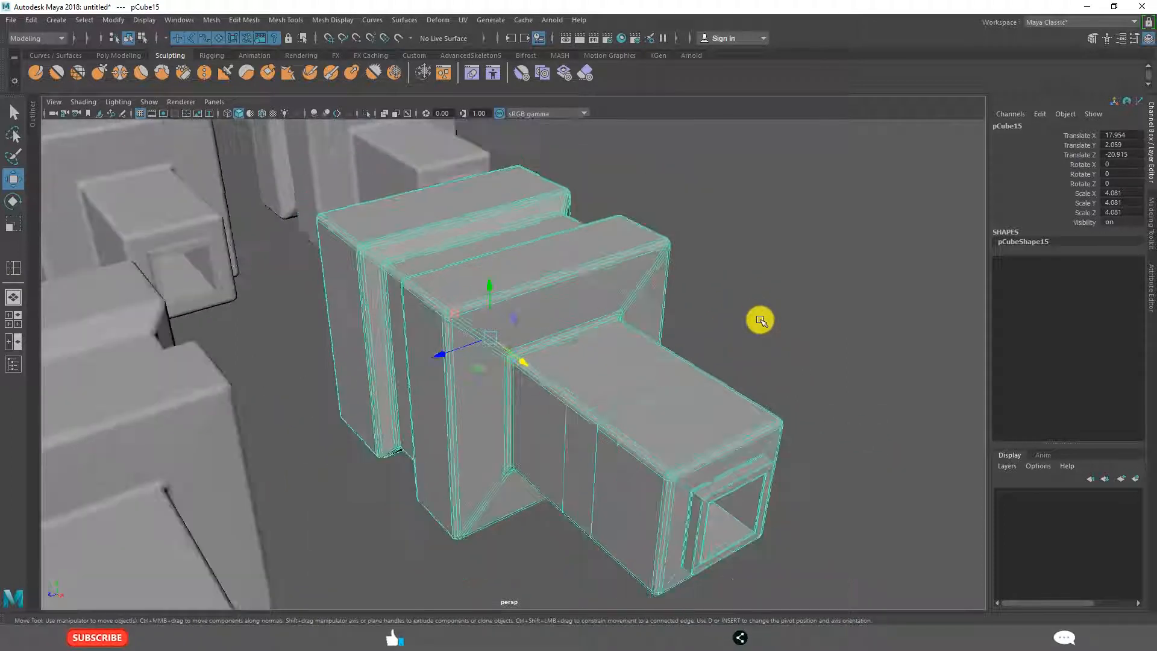
{"action": "left_click_drag", "start_coordinate": [759, 320], "coordinate": [711, 297]}
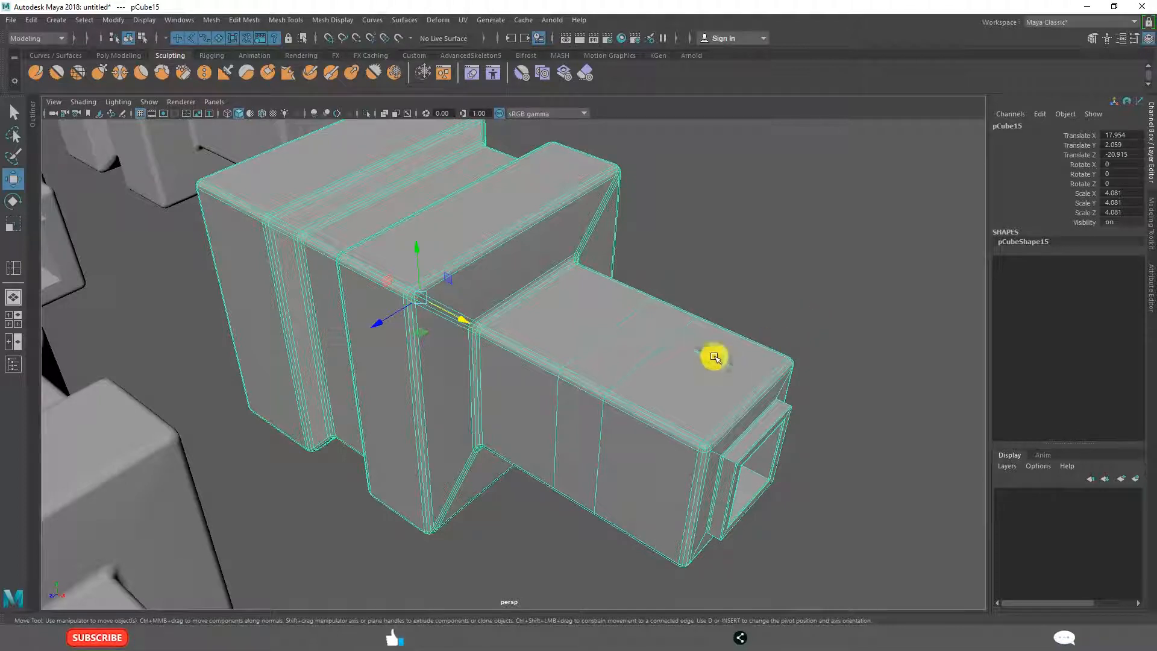
{"action": "mouse_move", "coordinate": [758, 323]}
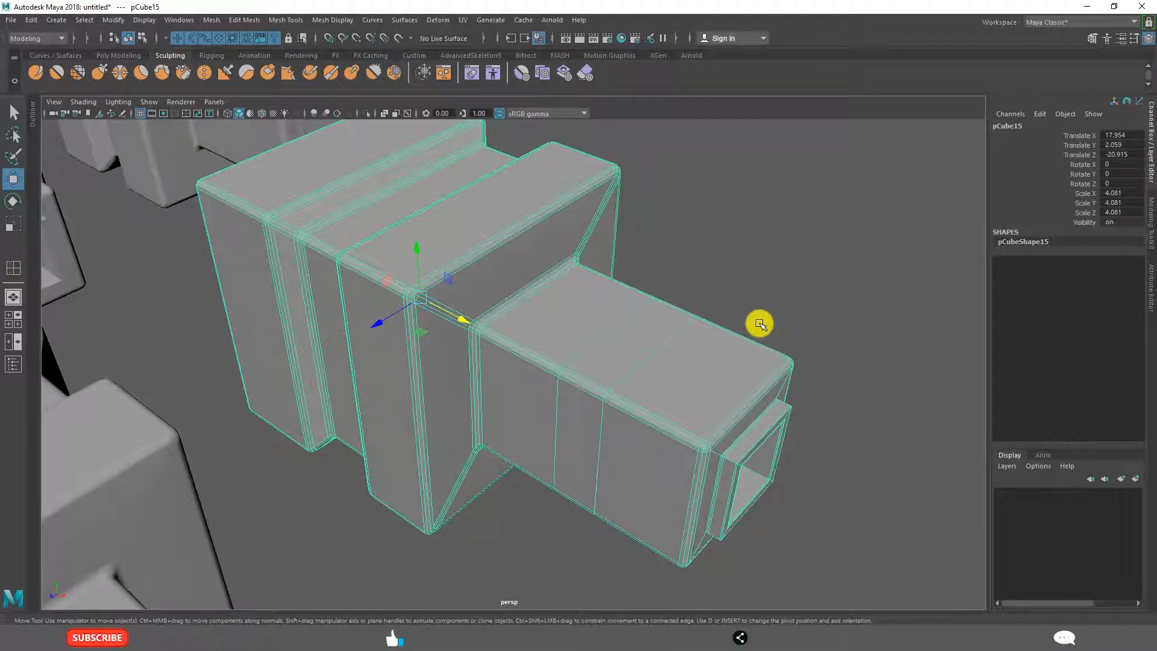